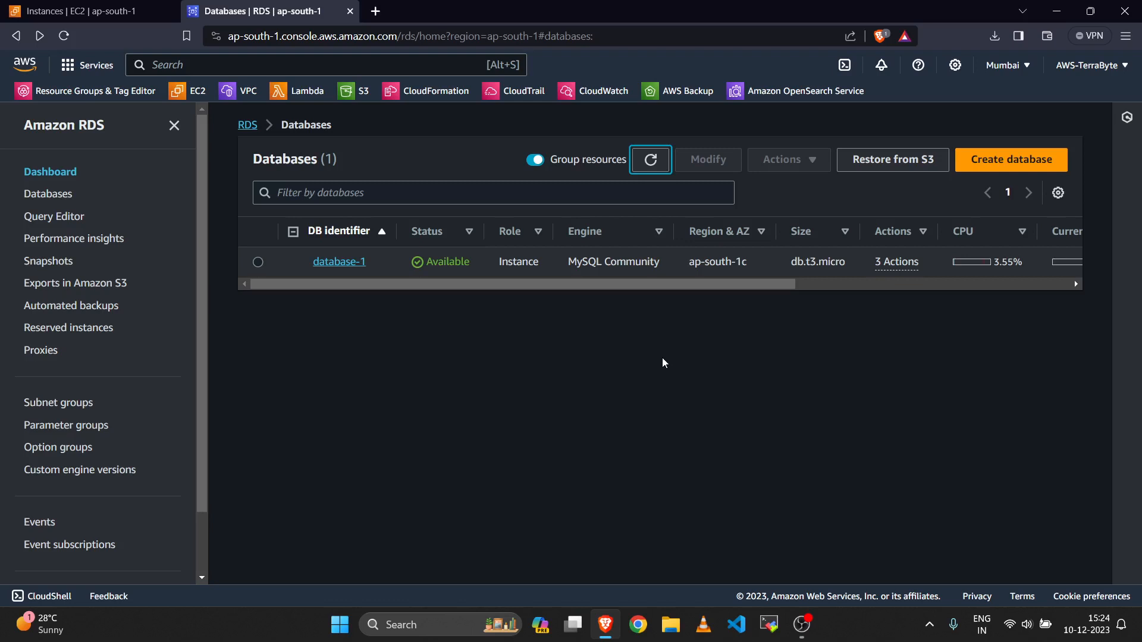
mouse_move(349, 263)
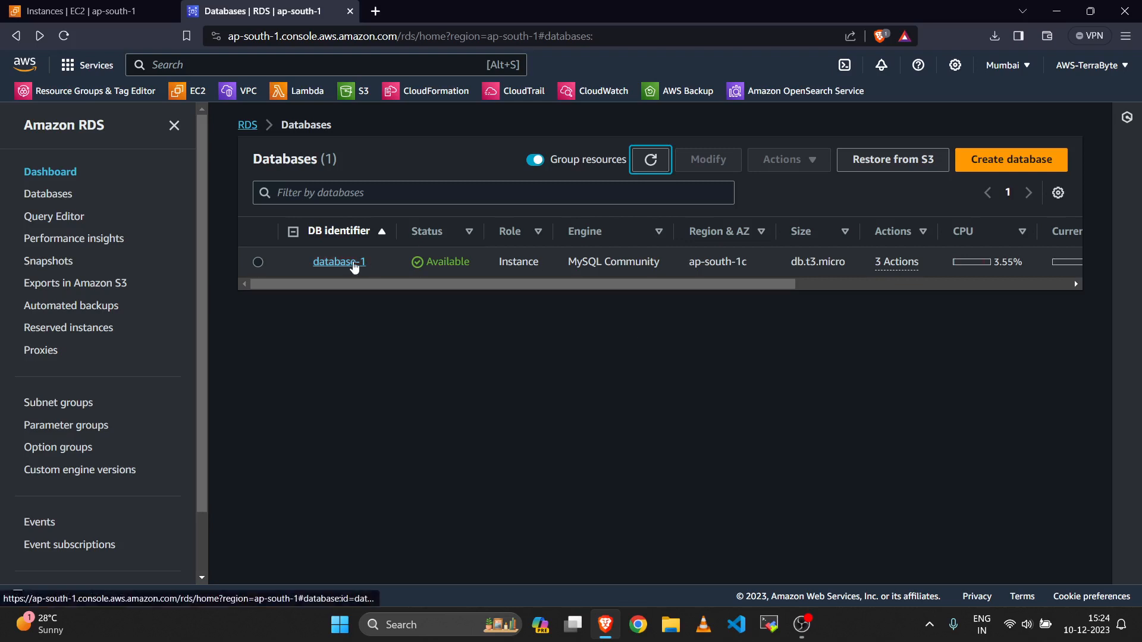
Step: Look up database-1's endpoint, port 3306 and Publicly accessible: No, then switch to MySQL Workbench
click(339, 262)
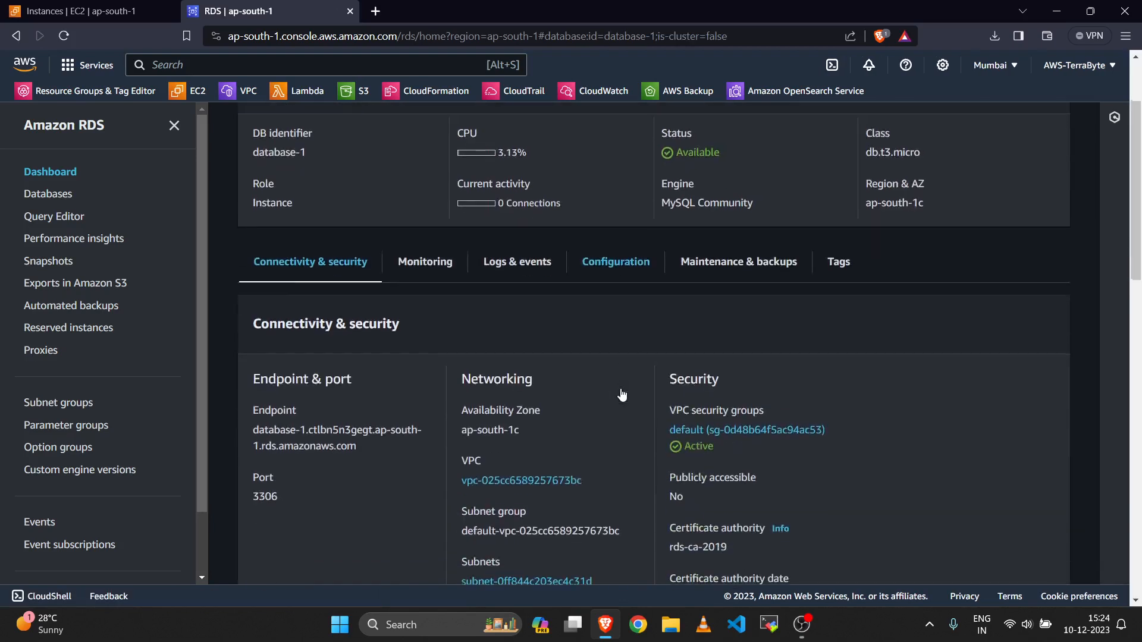
scroll(down, 3)
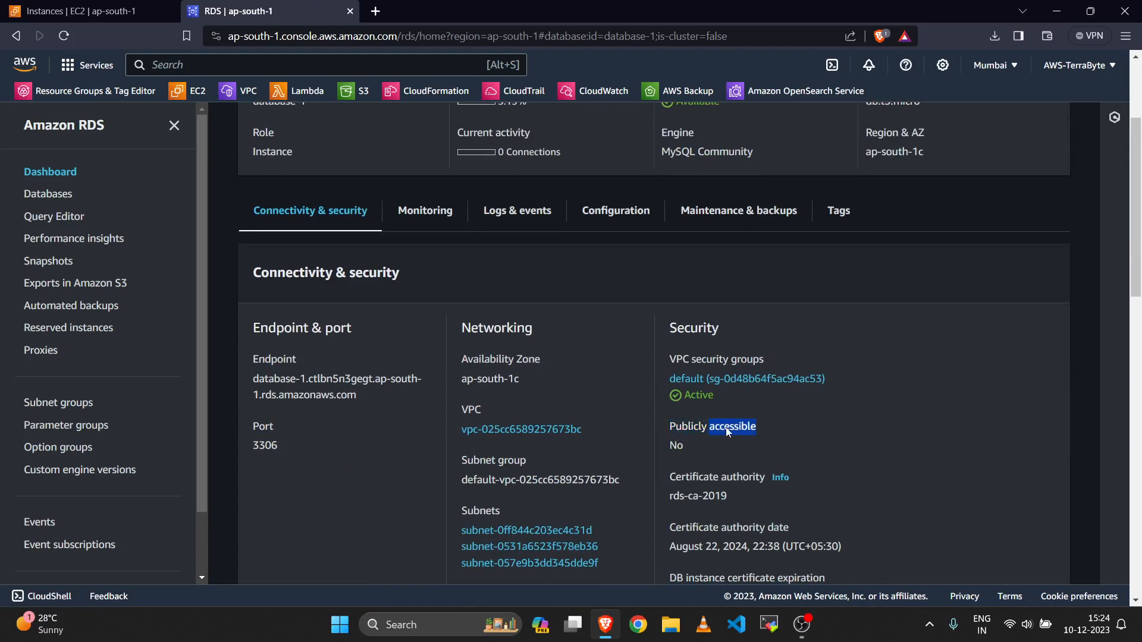
double_click(732, 426)
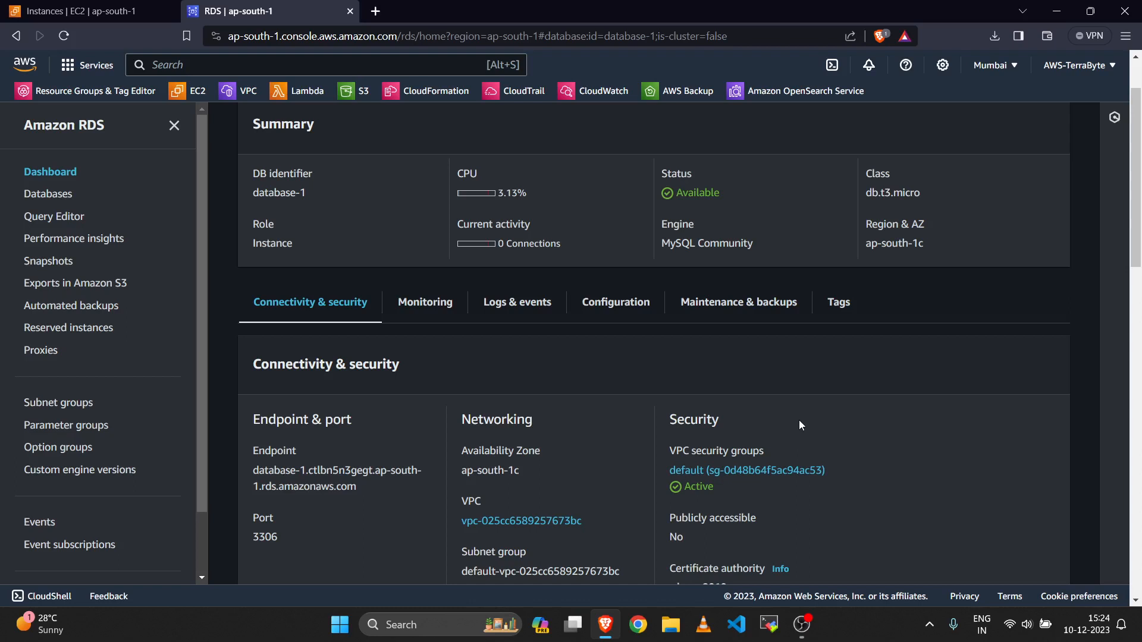
scroll(down, 3)
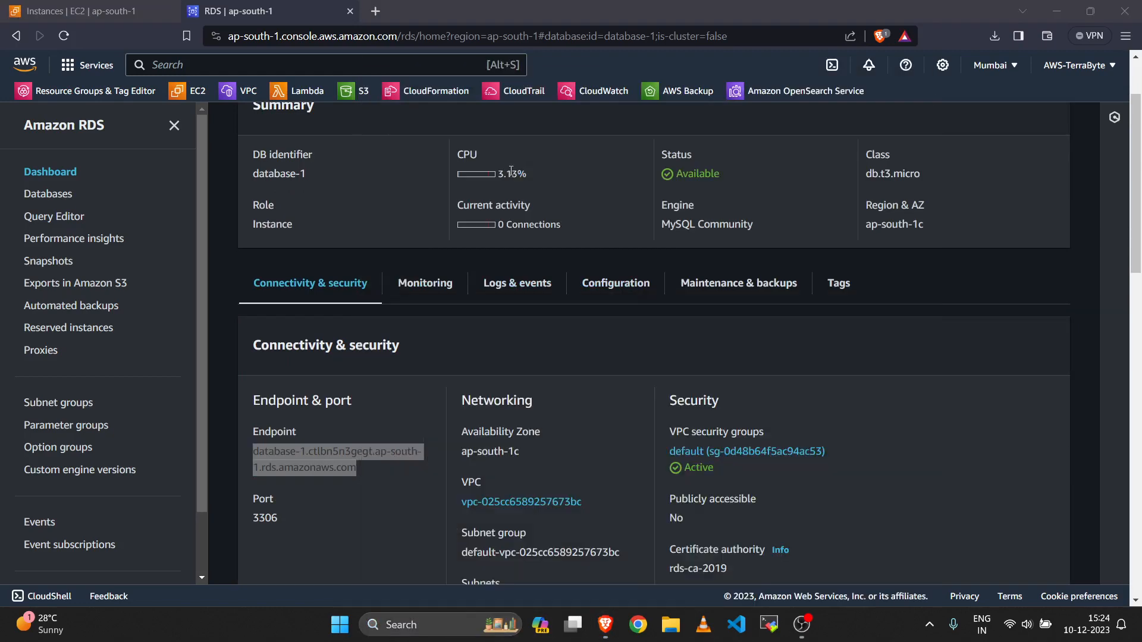
click(818, 623)
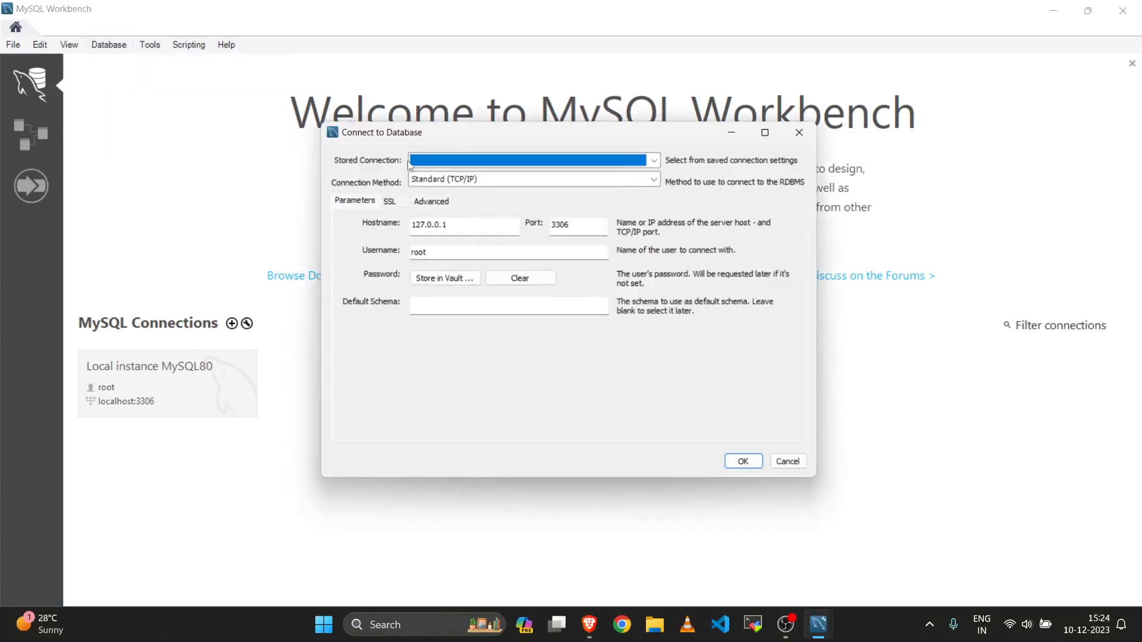
Step: Connect to the database-1 rds.amazonaws.com endpoint as user admin with the password stored in vault
click(465, 225)
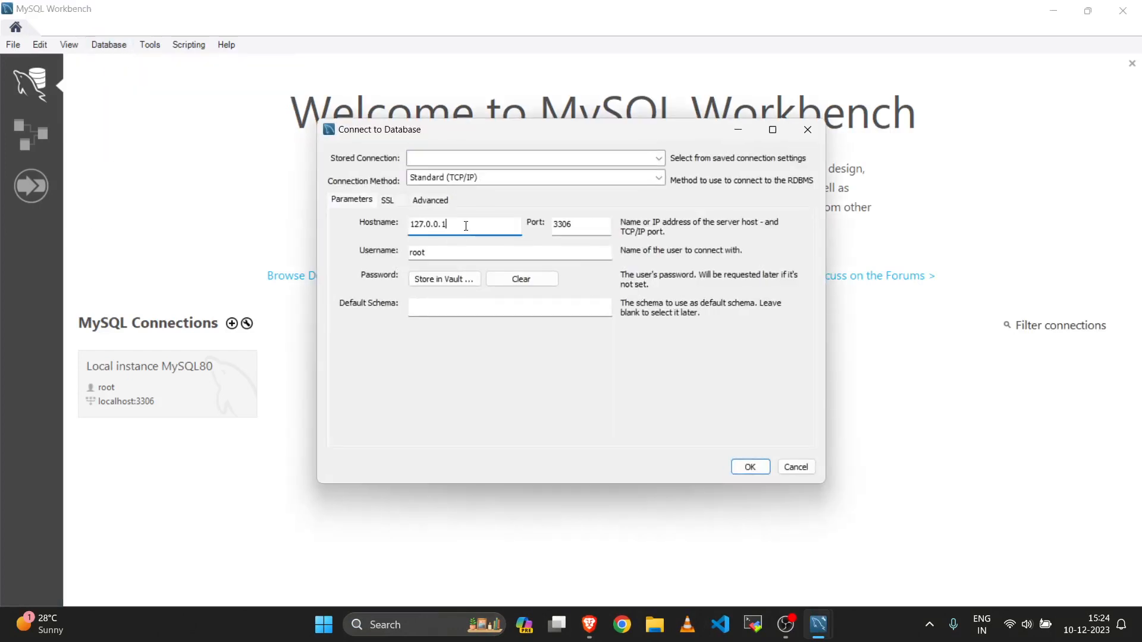
text(o-south-1.rds.amazonaws.com)
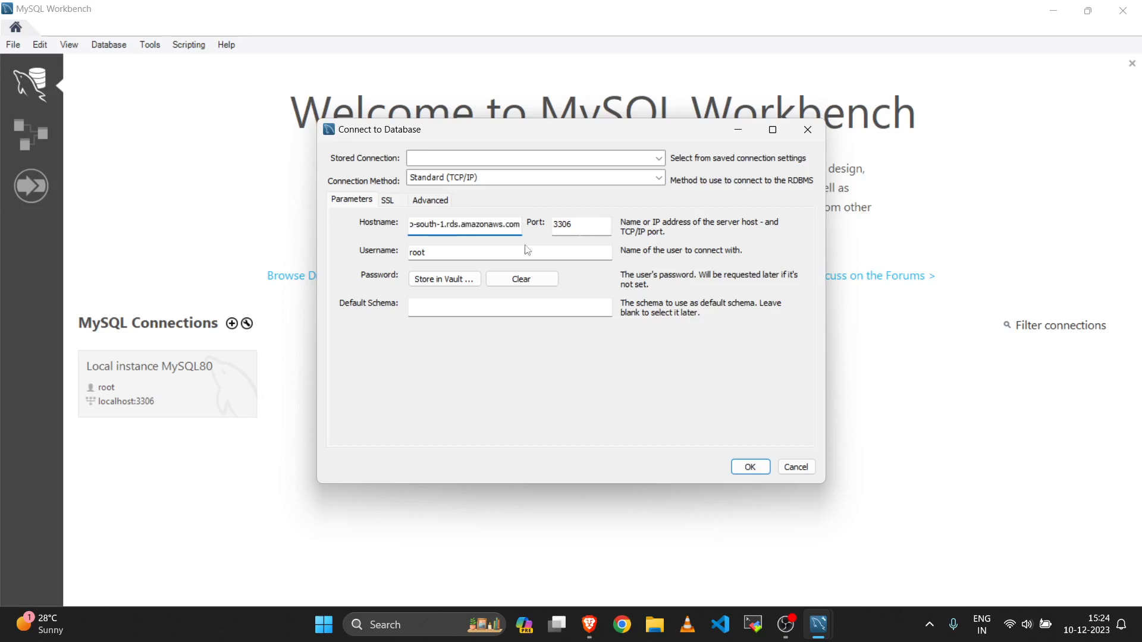
click(465, 252)
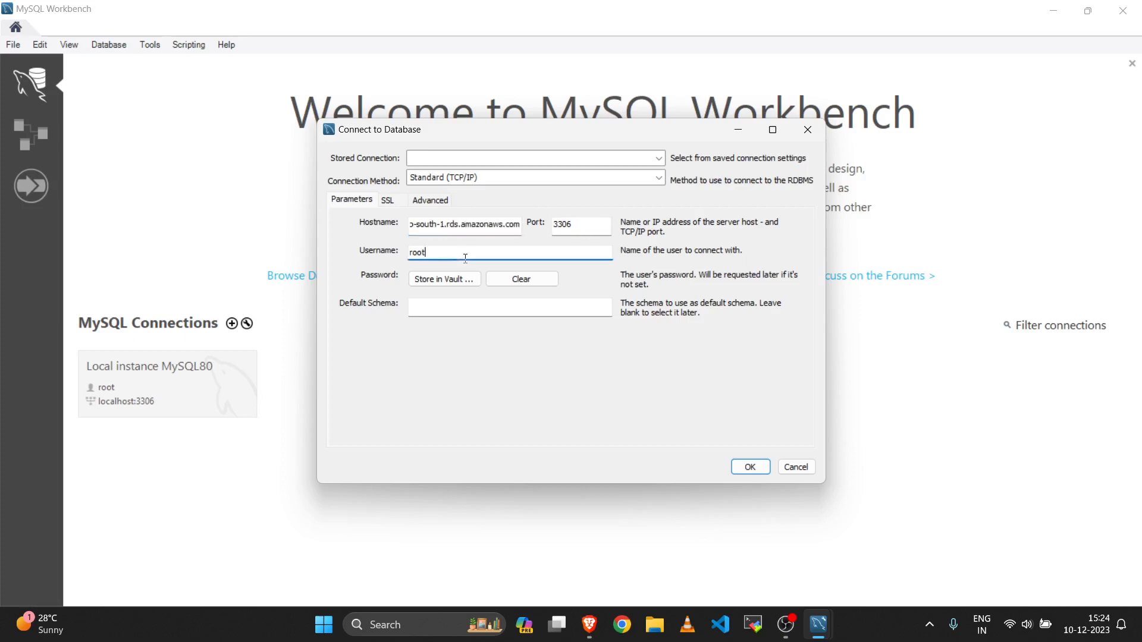
text(admin)
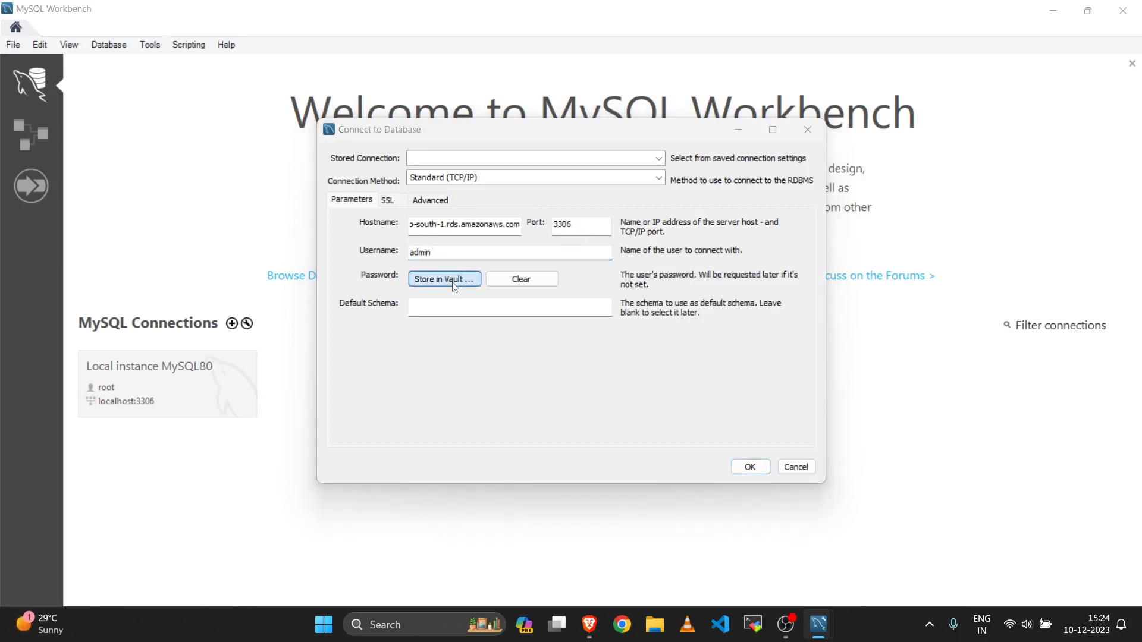
click(444, 278)
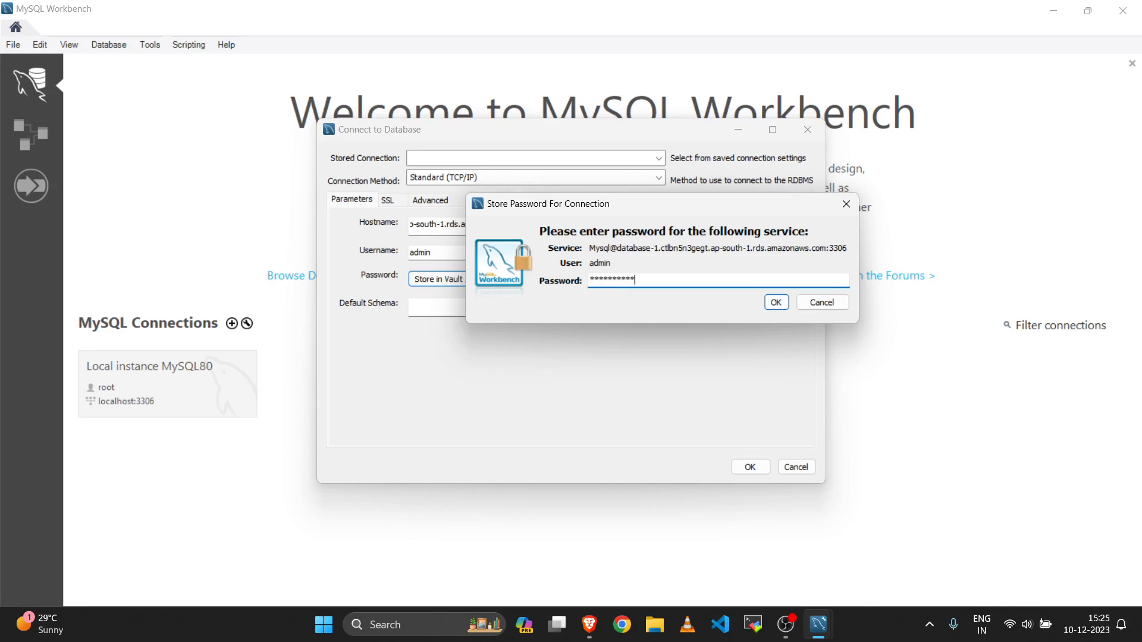
click(775, 302)
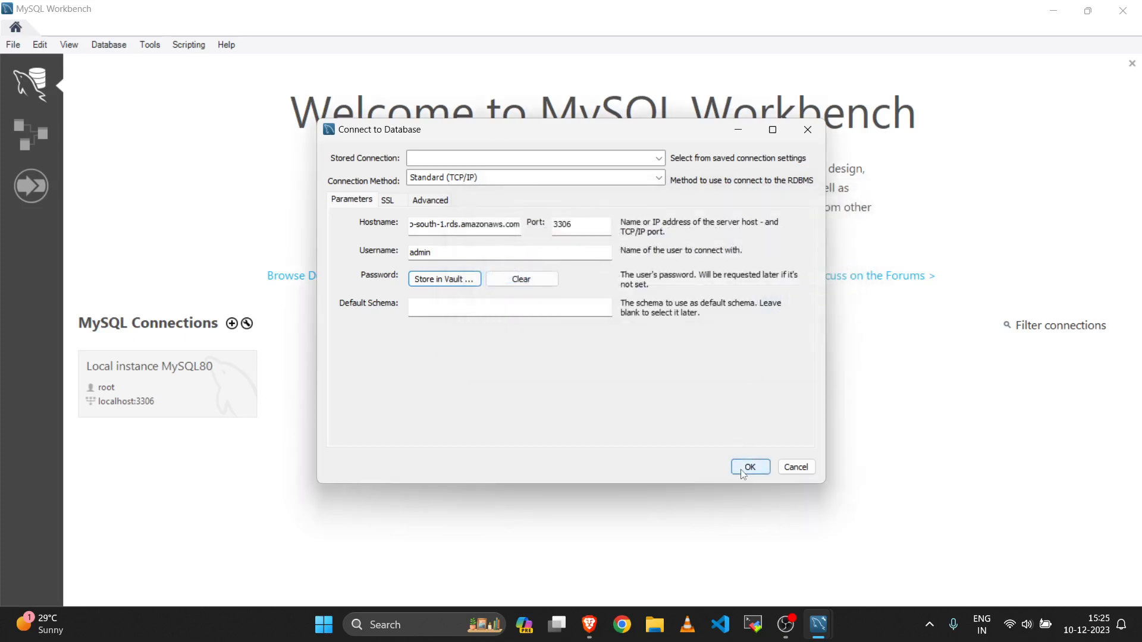
click(749, 466)
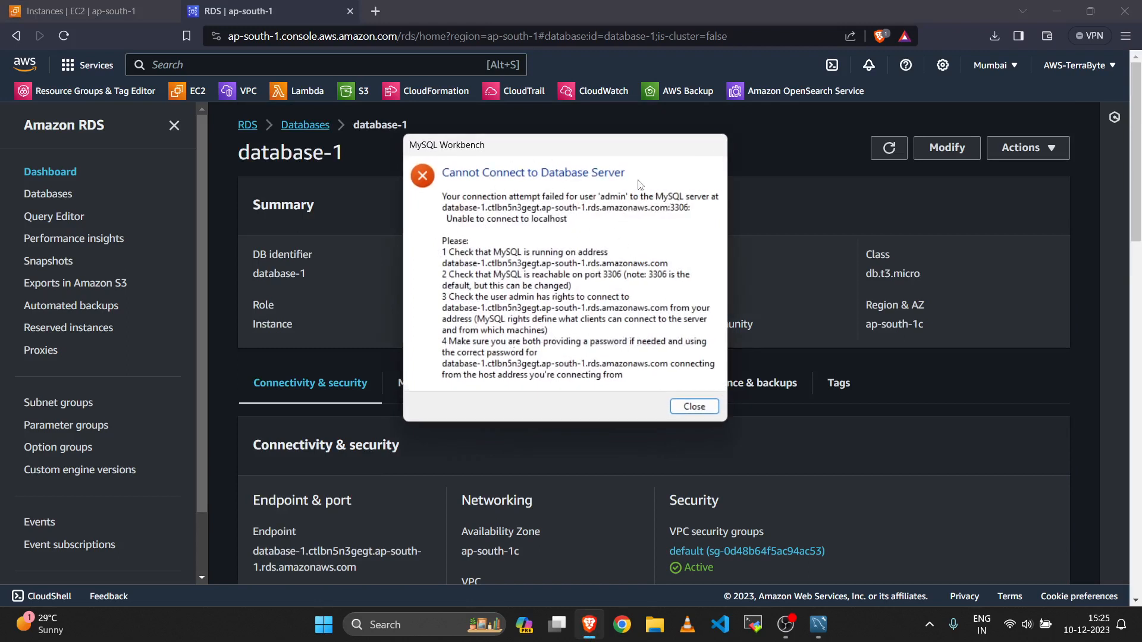
mouse_move(557, 320)
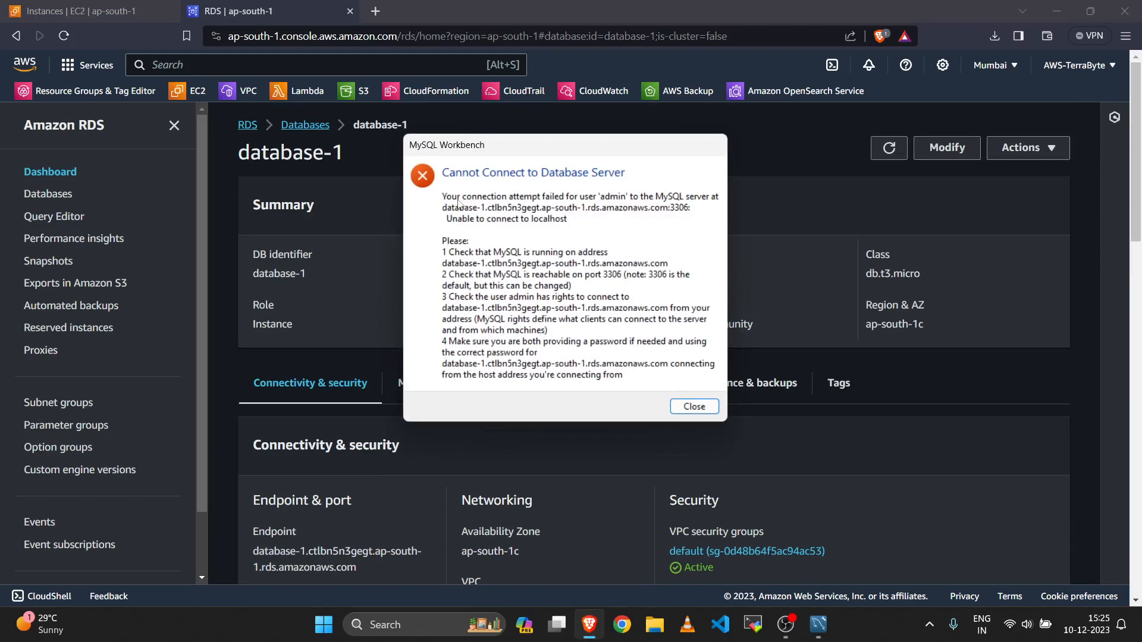
mouse_move(695, 407)
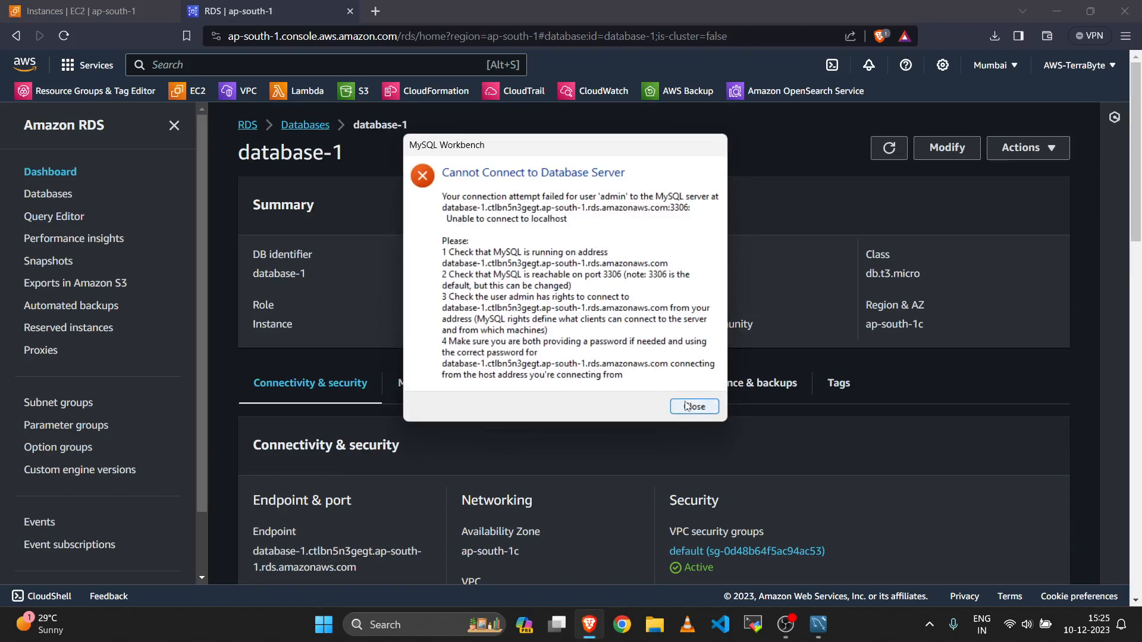
Step: Dismiss the Cannot Connect to Database Server message and return to database-1's details
click(693, 407)
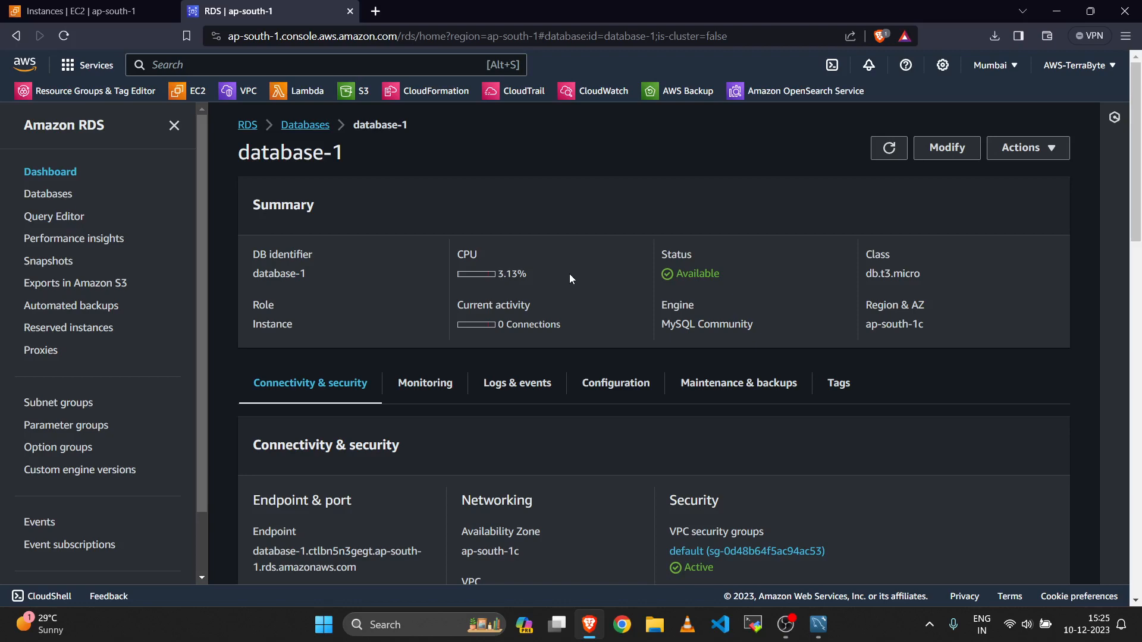
scroll(down, 3)
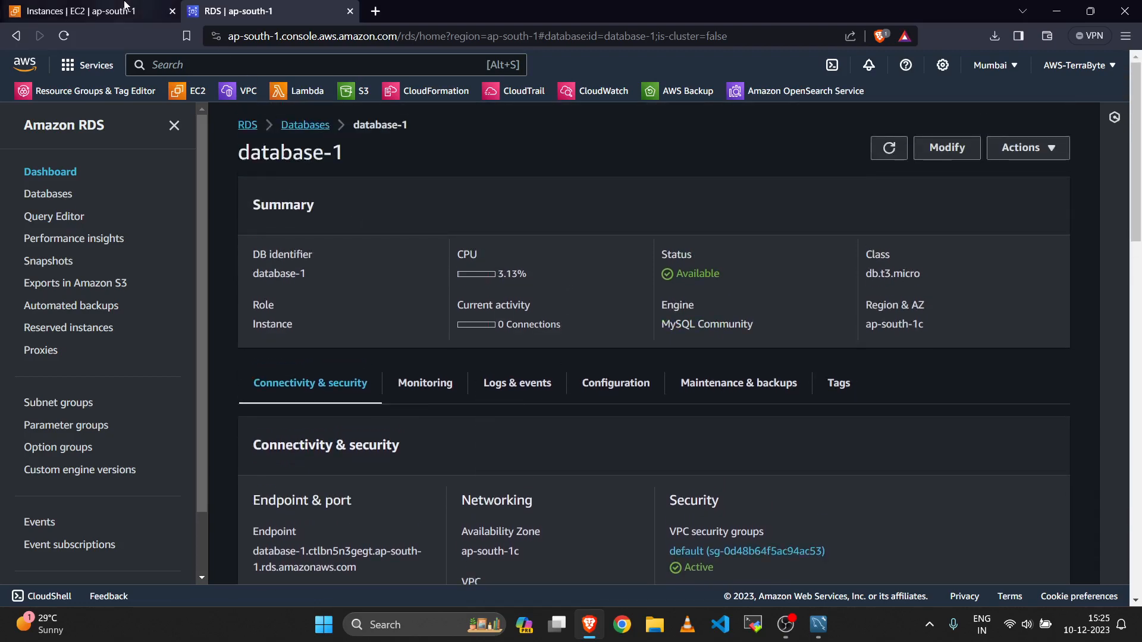
Step: View Bastion-server's public IPv4 address 13.235.49.241 in EC2, then switch to MobaXterm
click(83, 10)
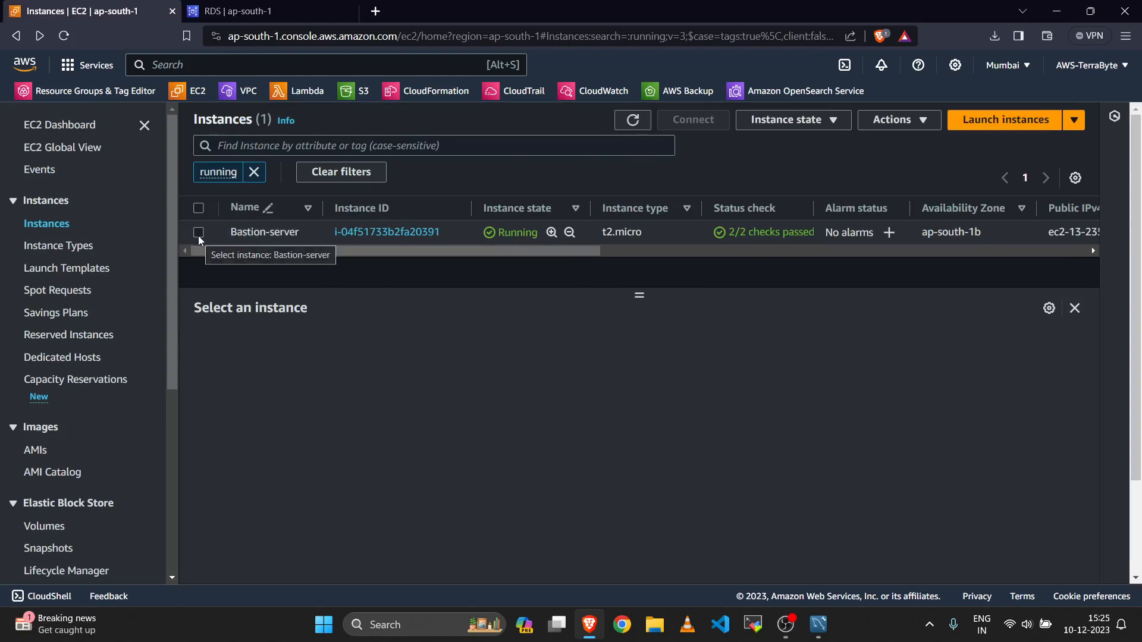
click(198, 231)
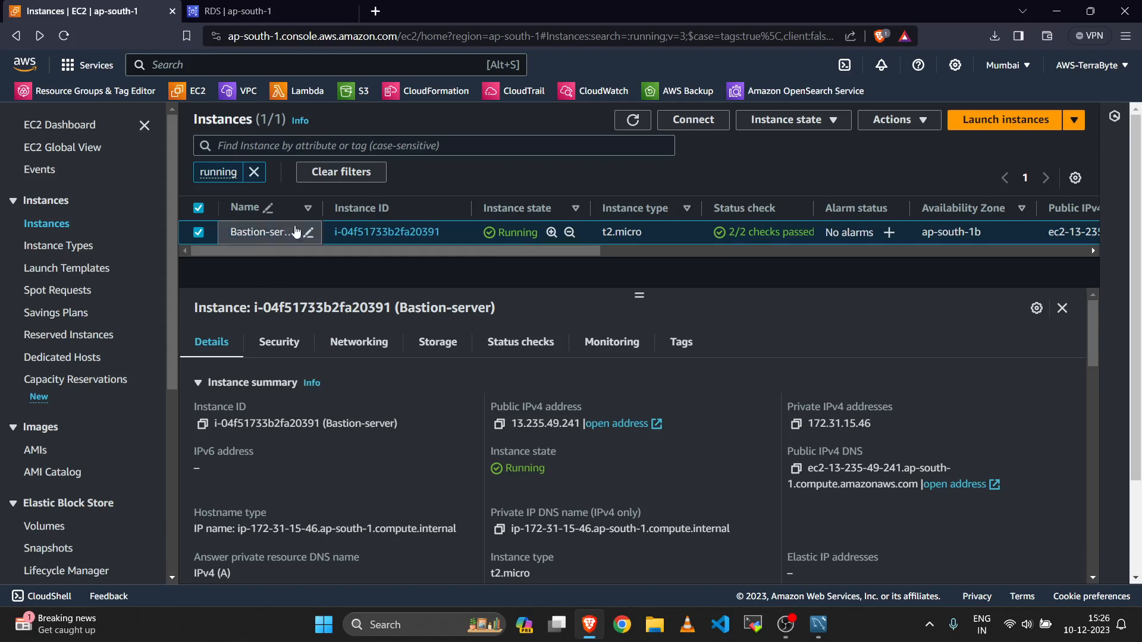
click(253, 10)
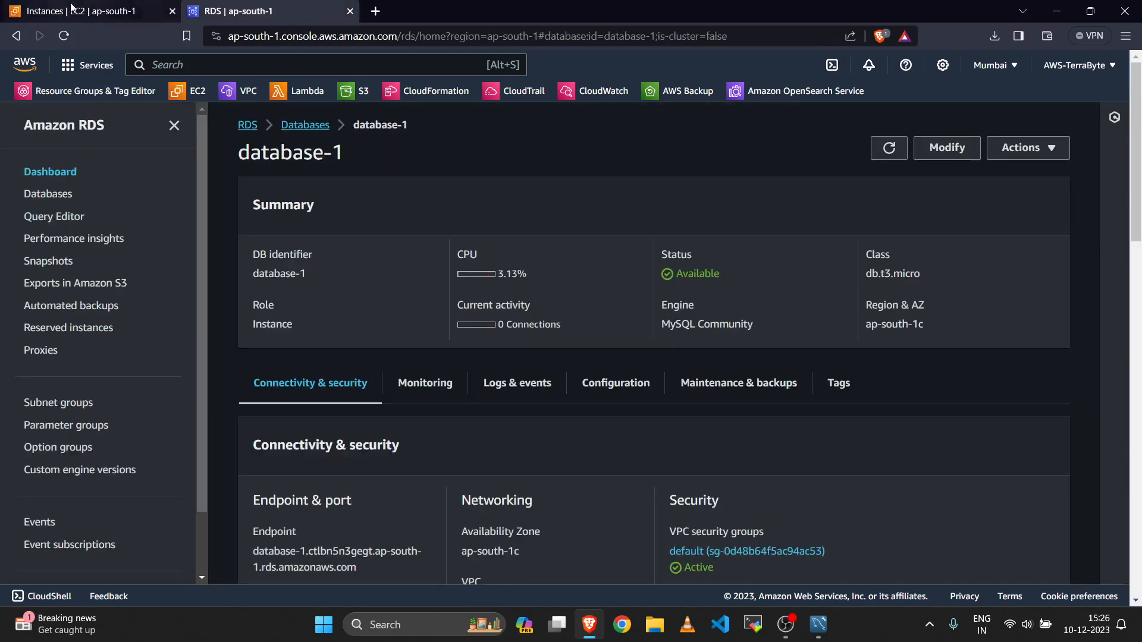
click(78, 10)
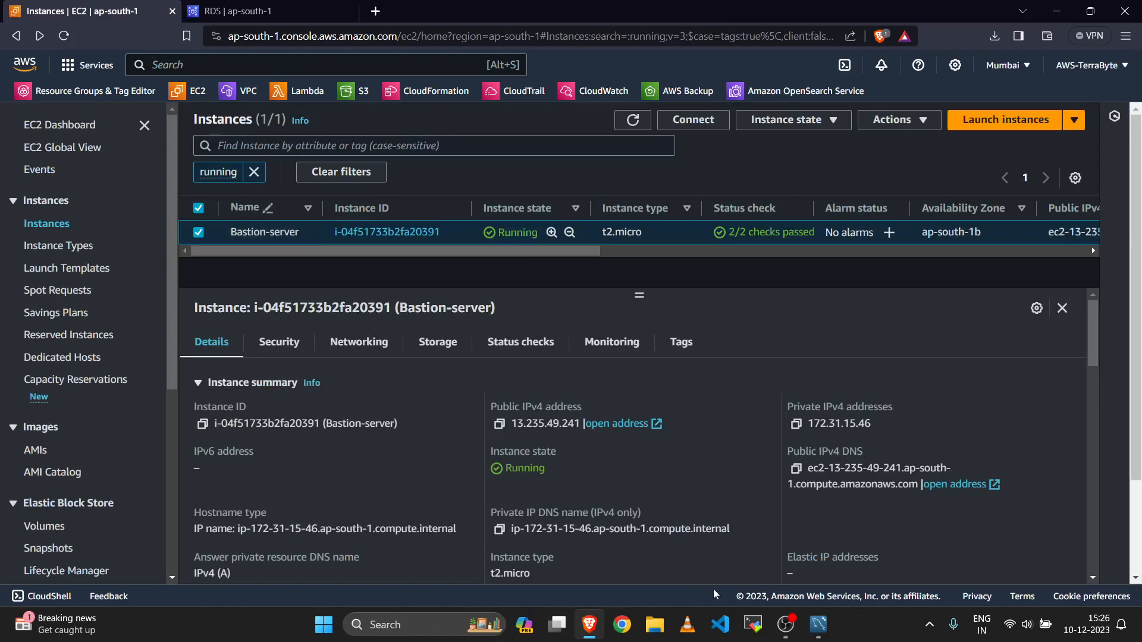
click(752, 623)
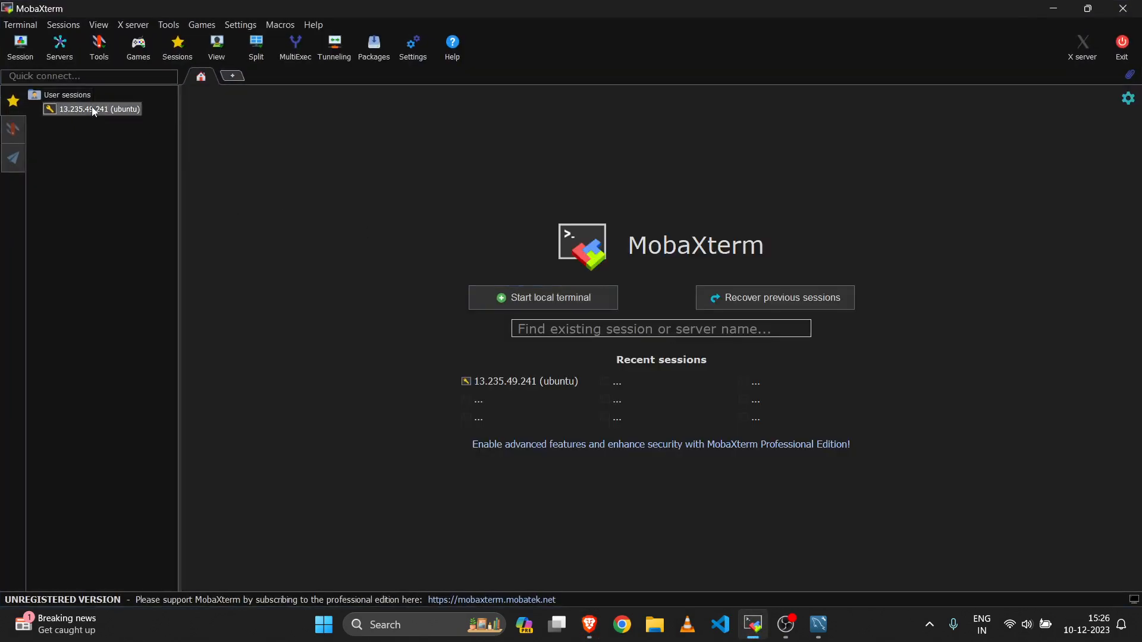
Step: SSH into 13.235.49.241 as ubuntu, become root with sudo -i, clear, and start a telnet command
double_click(91, 108)
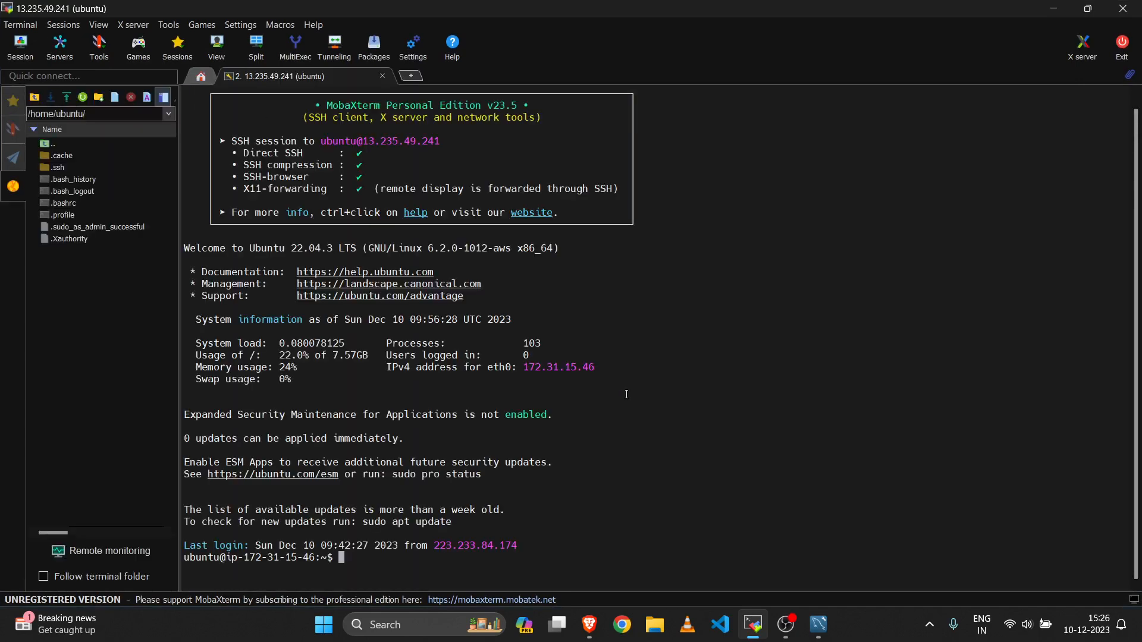
text(sudo -)
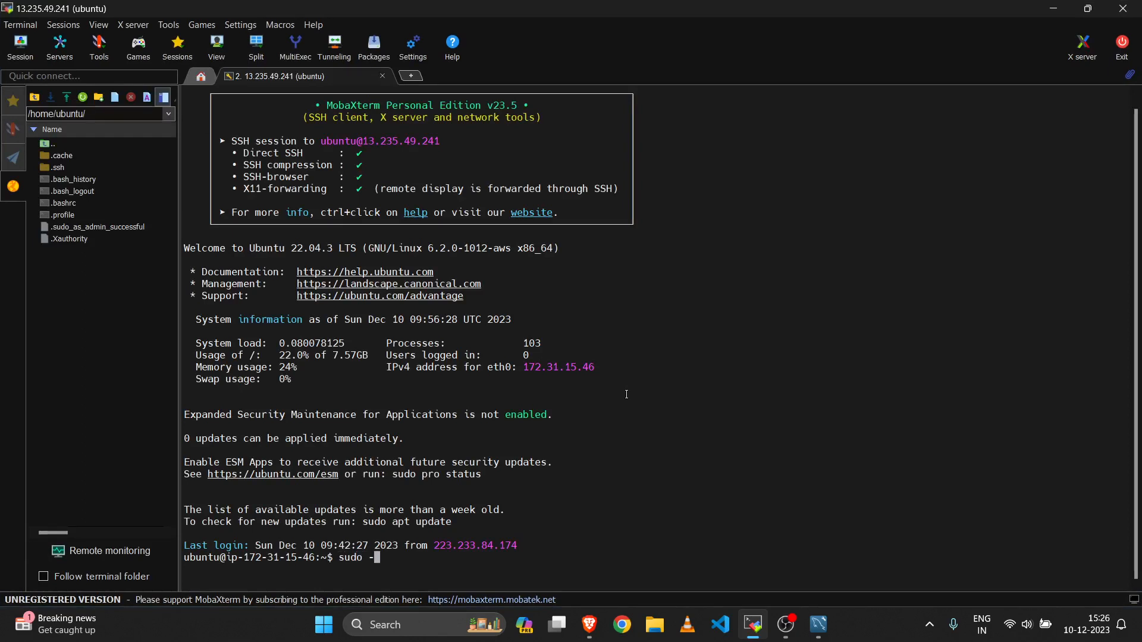
text(clear)
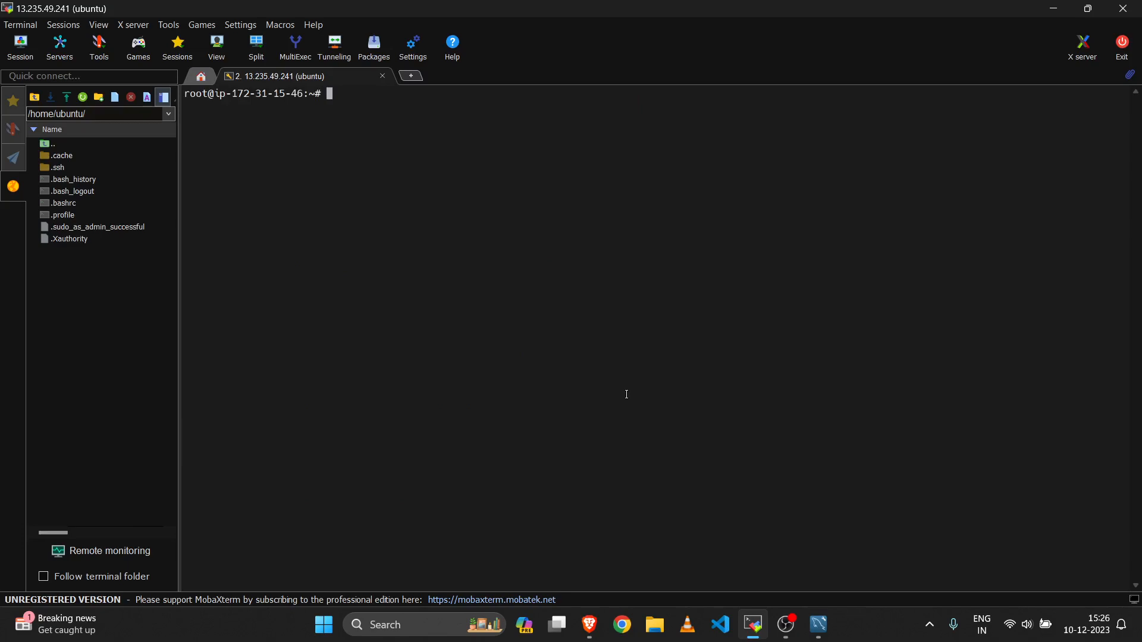
text(te)
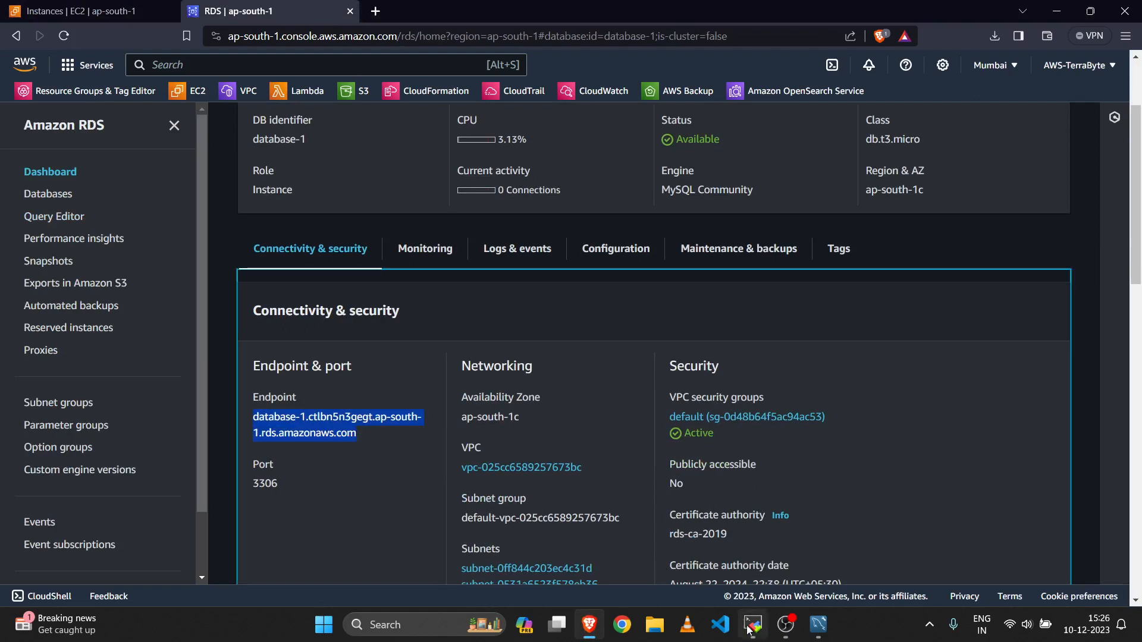
Step: Telnet from the bastion to the database-1 endpoint on port 3306 and get the MySQL greeting
click(751, 624)
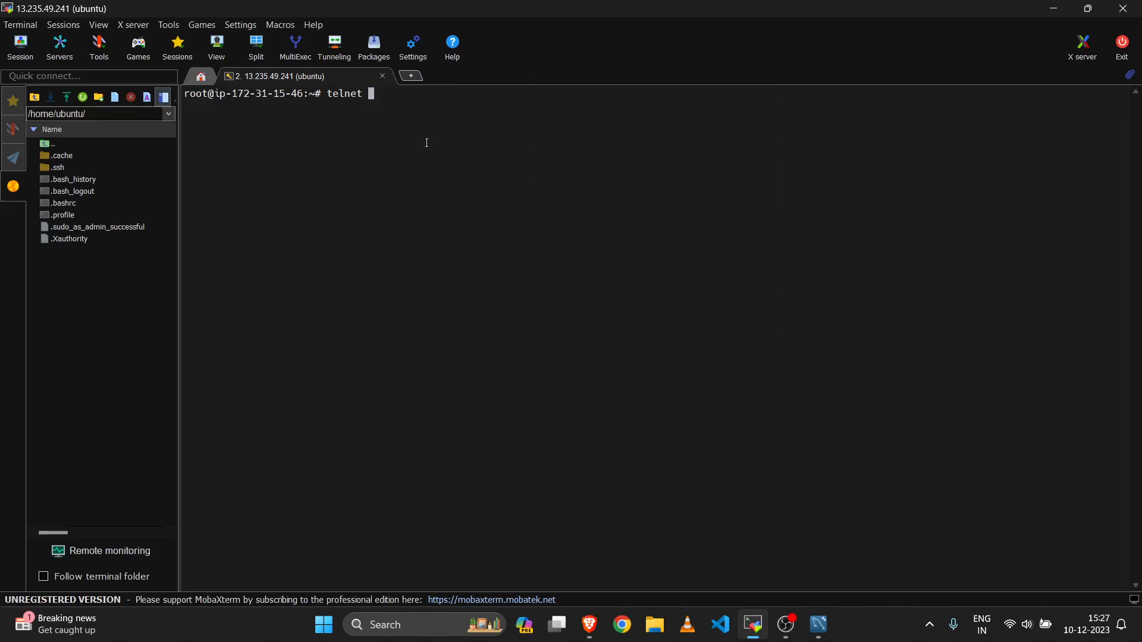
key(insert)
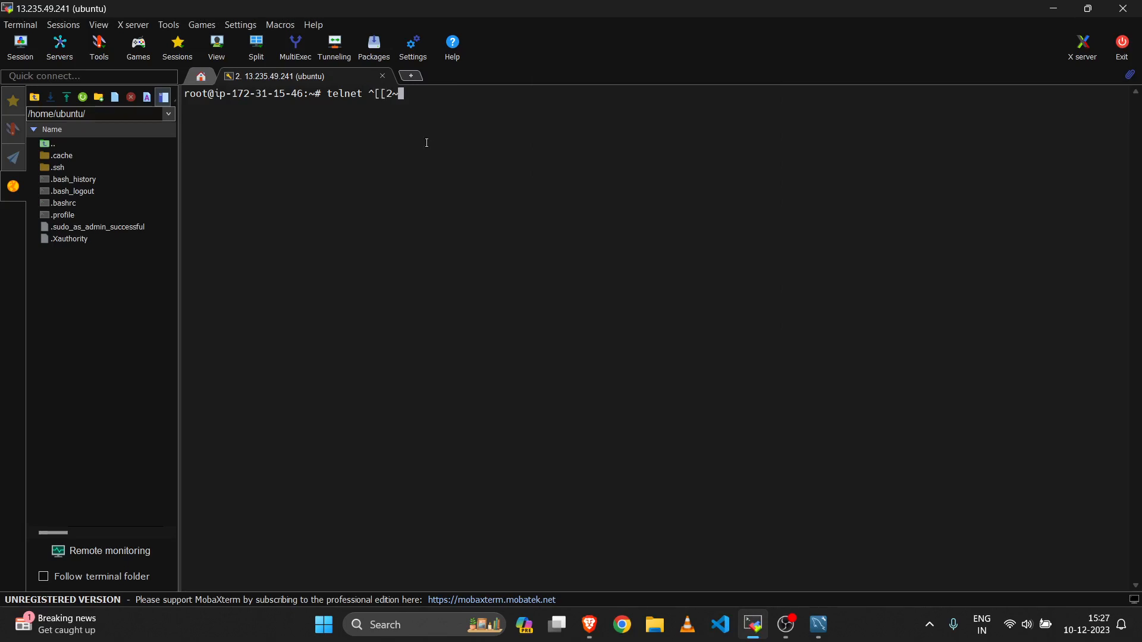
key(Backspace)
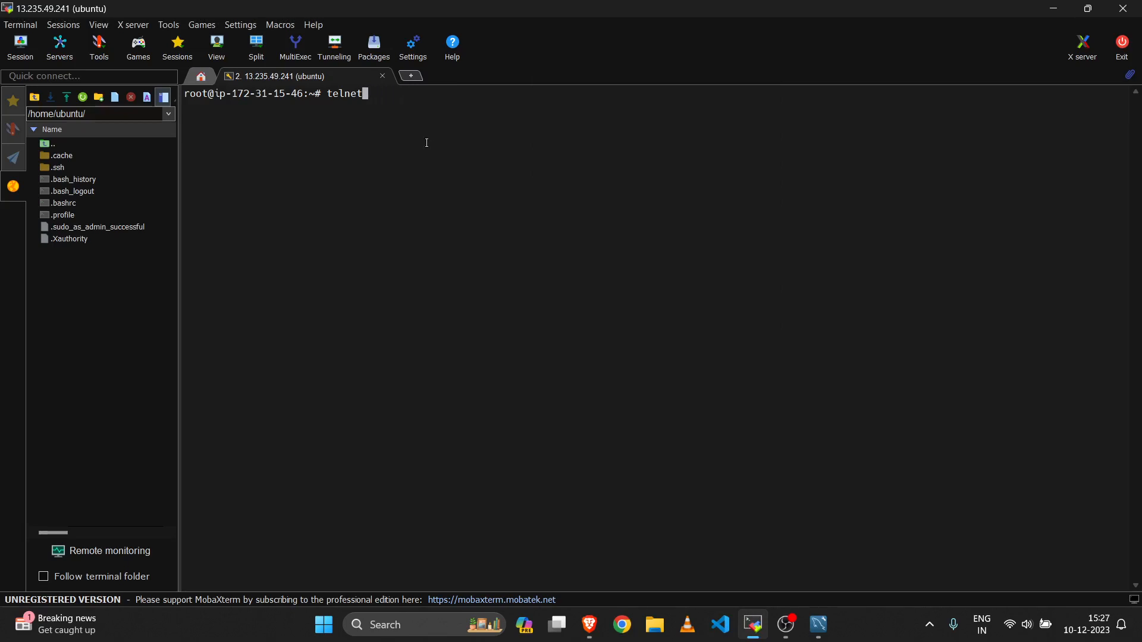
text(" ")
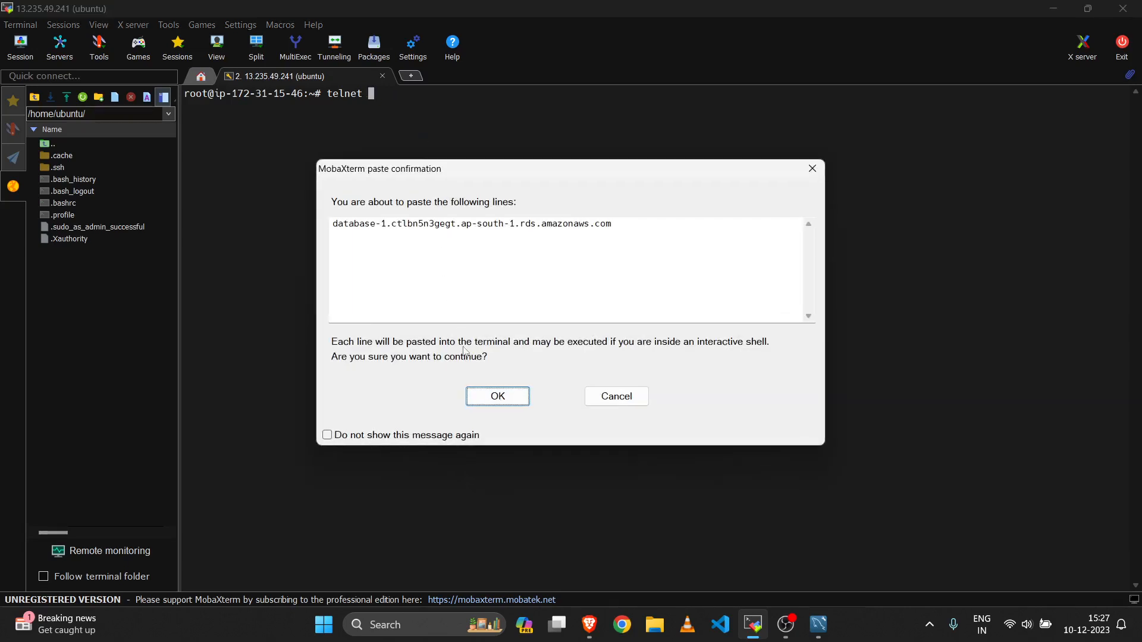
click(497, 396)
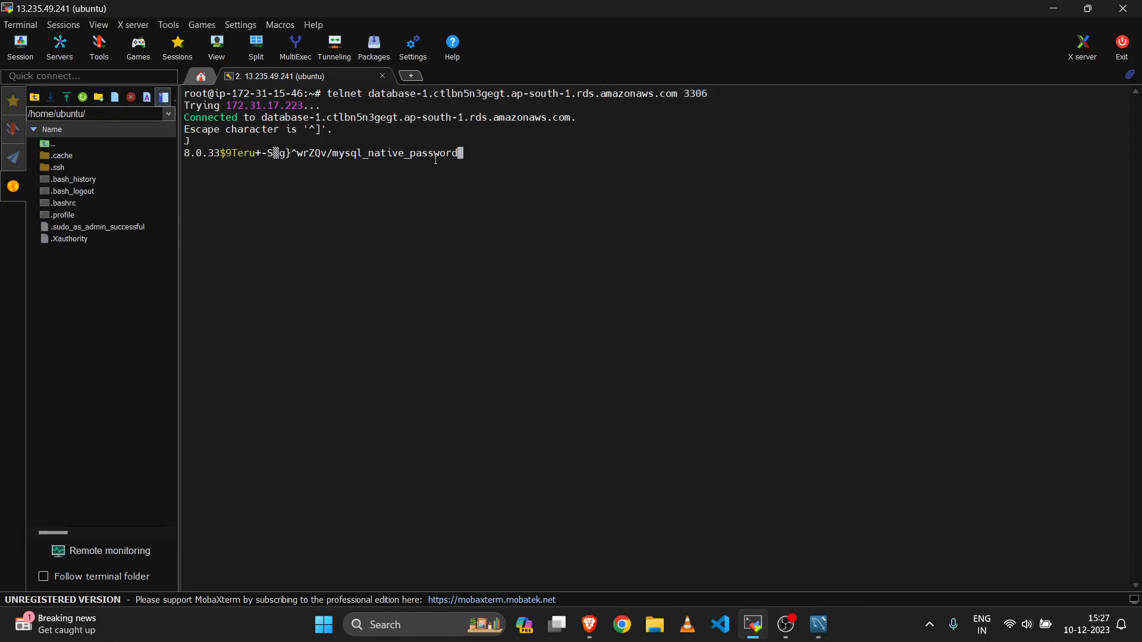
double_click(194, 92)
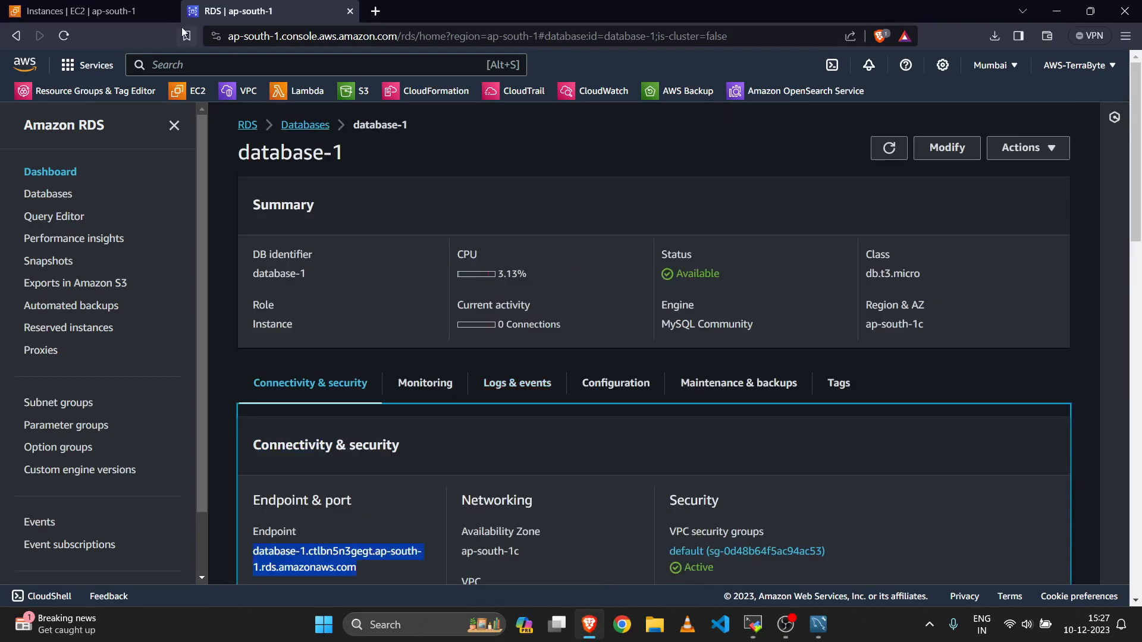
Step: Bring up database-1's default security group sg-0d48b64f5ac94ac53 in the Security Groups list
click(77, 11)
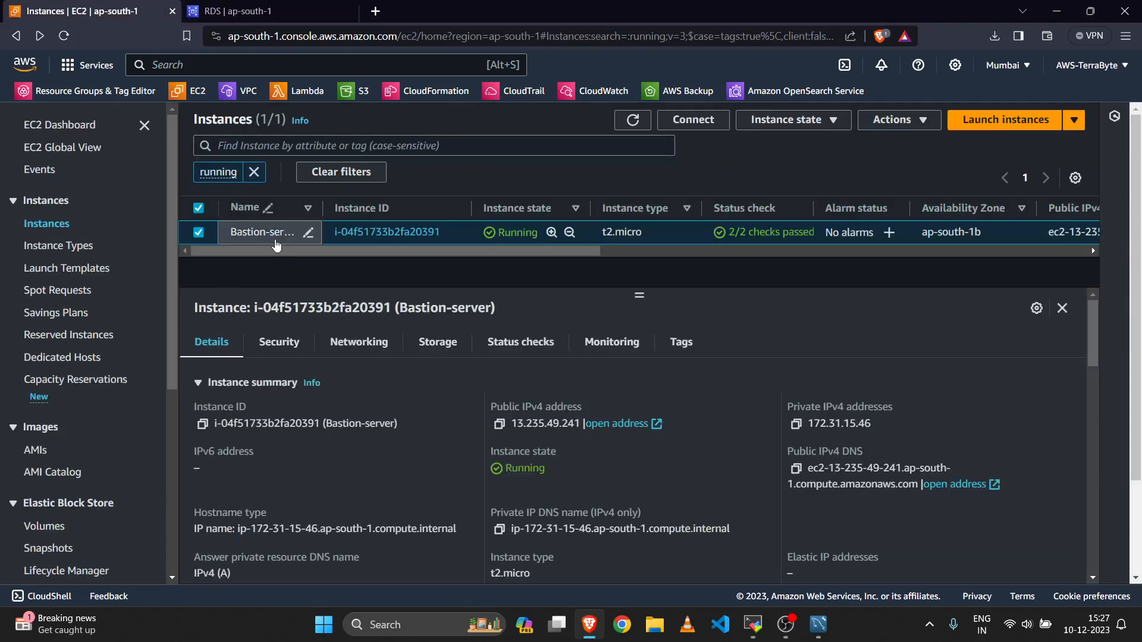
mouse_move(754, 625)
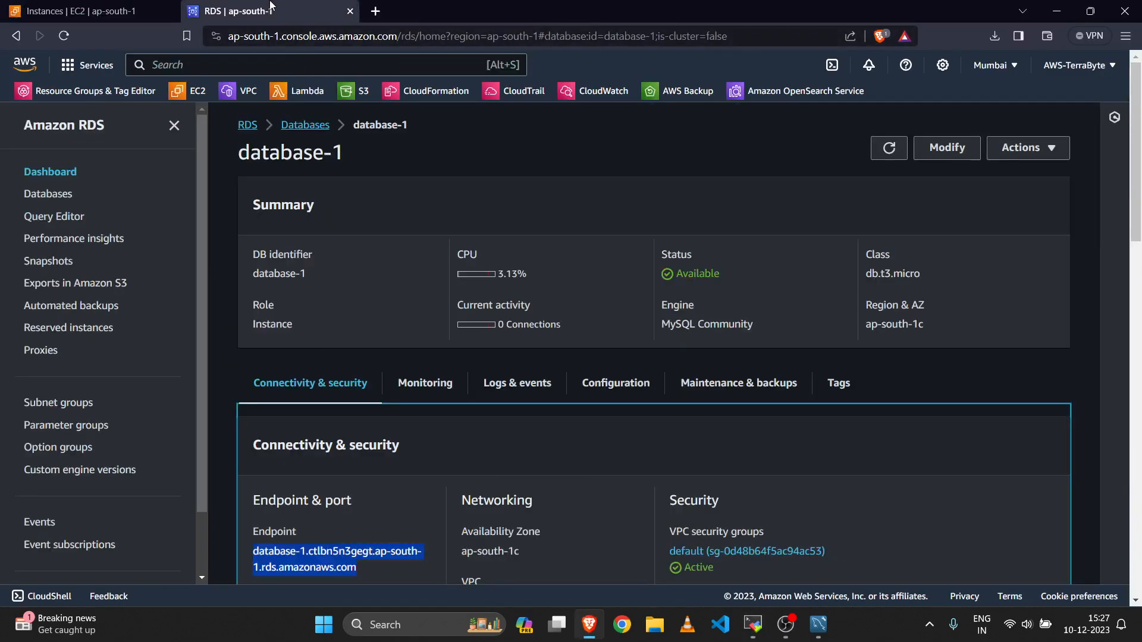
mouse_move(718, 550)
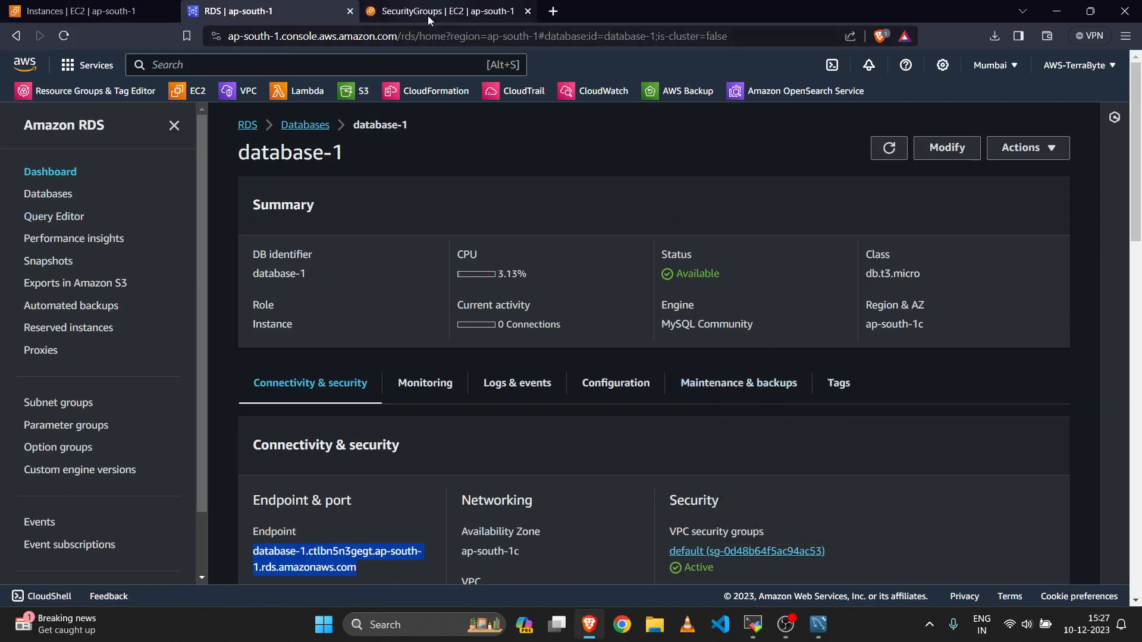
click(452, 10)
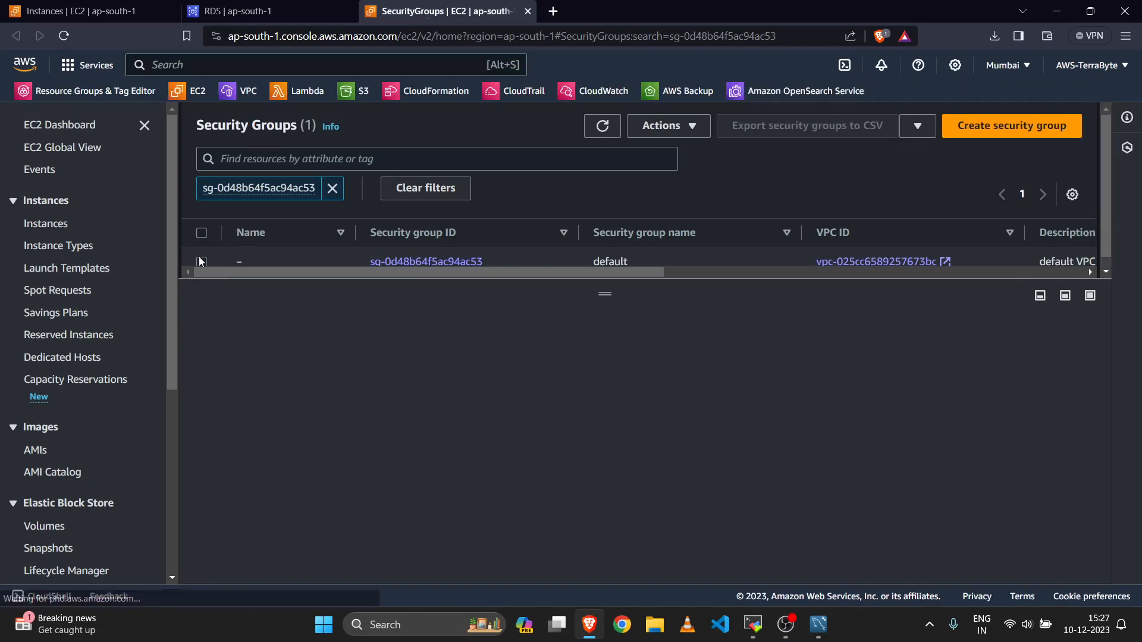
Step: Change the default group's MySQL/Aurora 3306 rule source from 172.0.0.0/8 to 0.0.0.0/0 and save
click(201, 261)
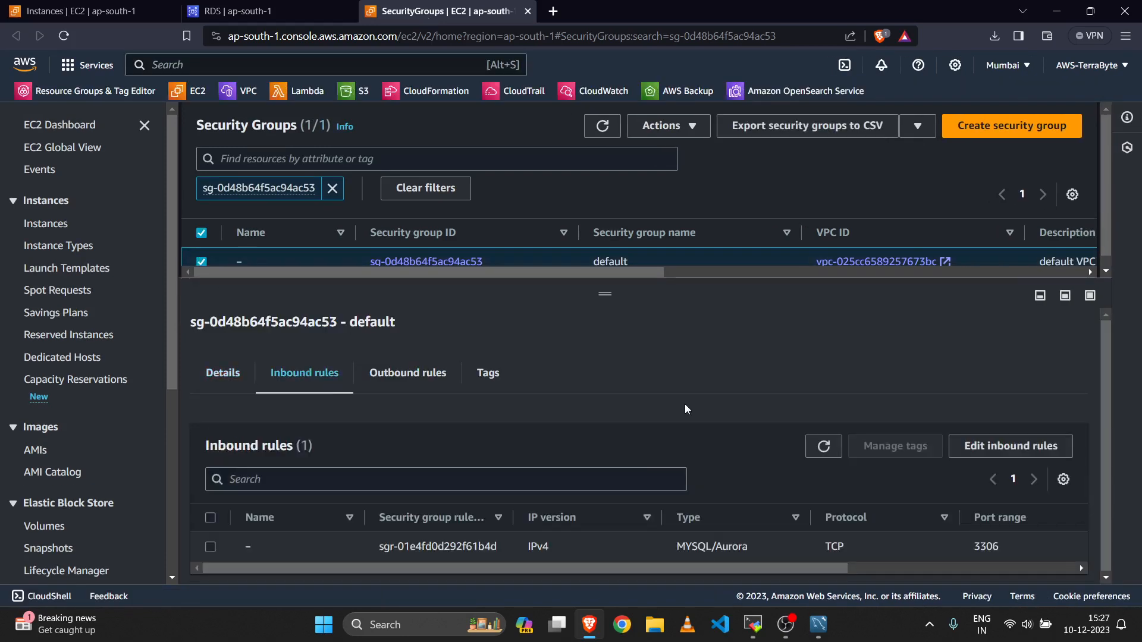
click(1010, 446)
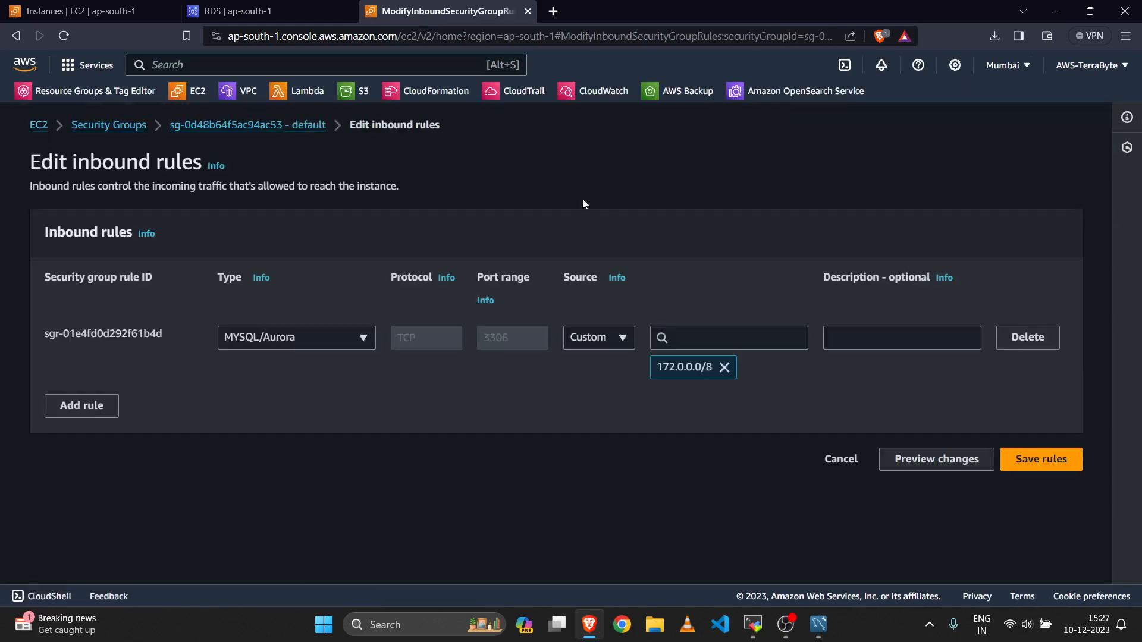
click(724, 367)
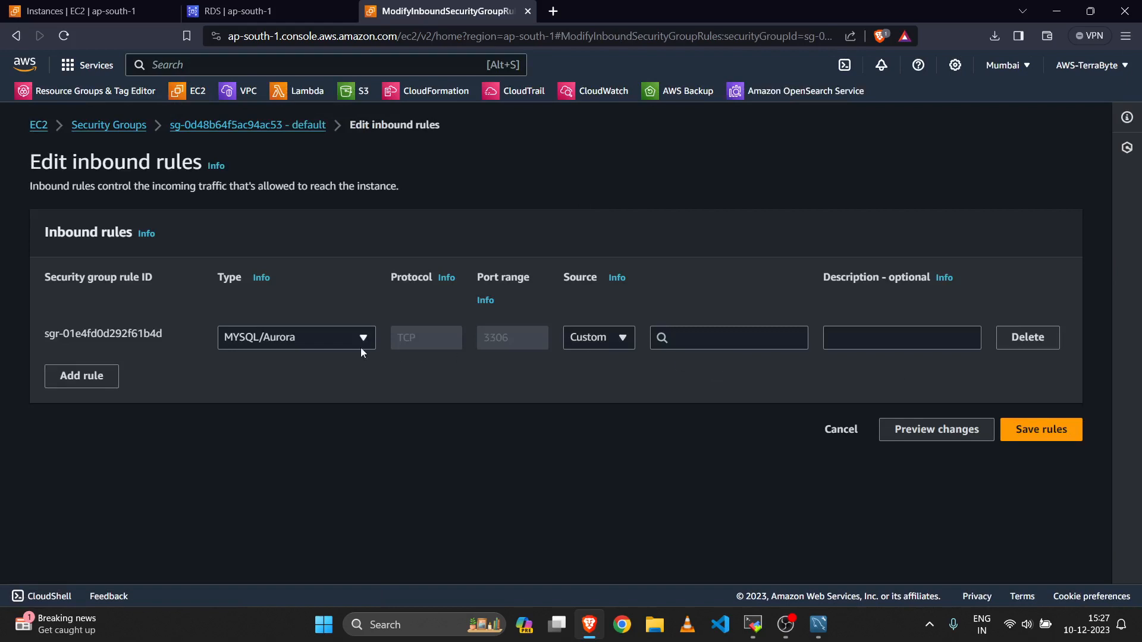
click(728, 337)
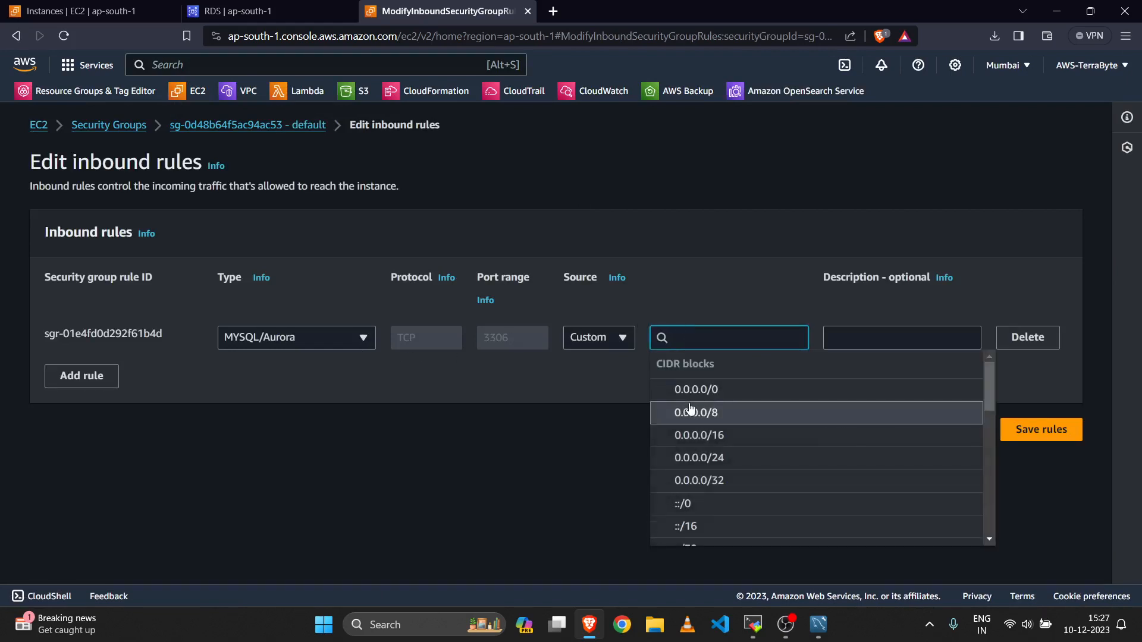
click(696, 389)
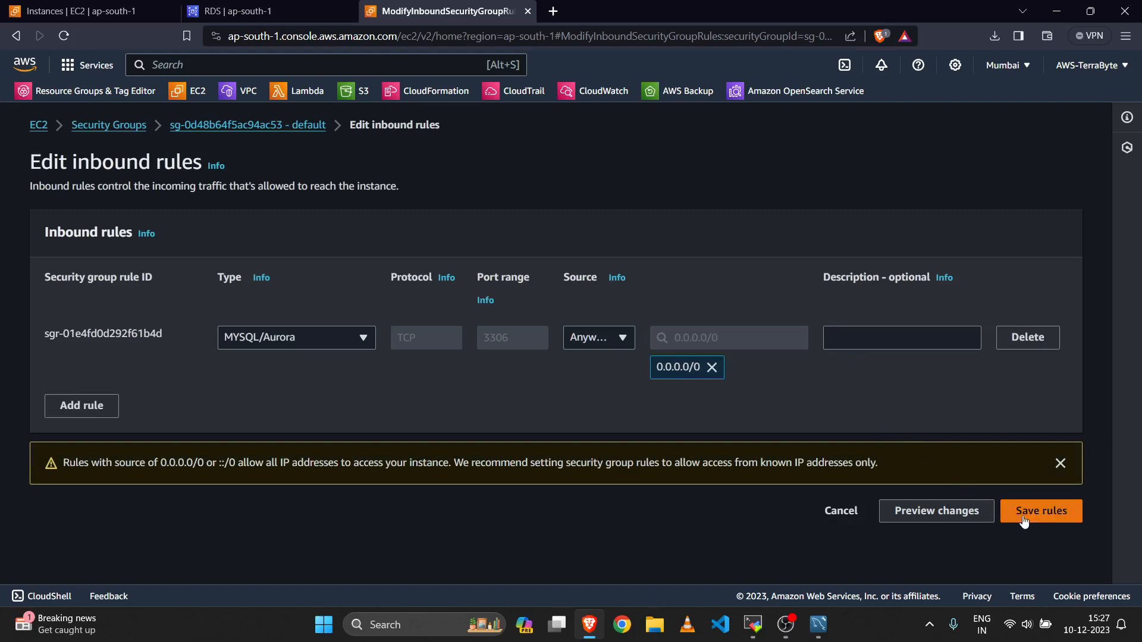
click(1040, 511)
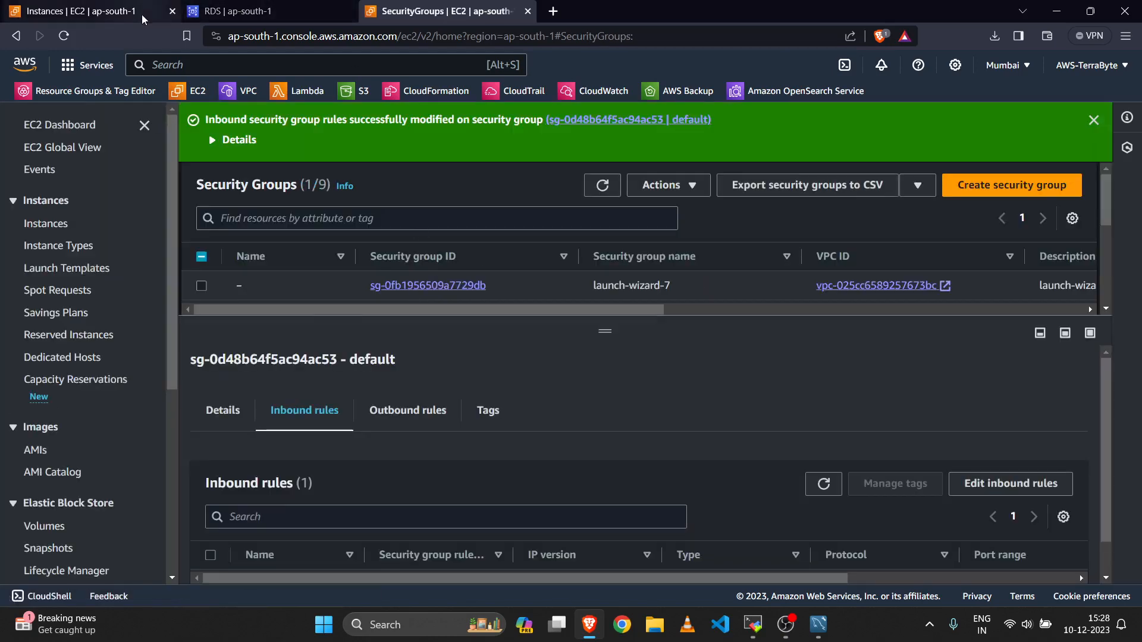
Step: Start editing the inbound rules of security group launch-wizard-7
click(83, 10)
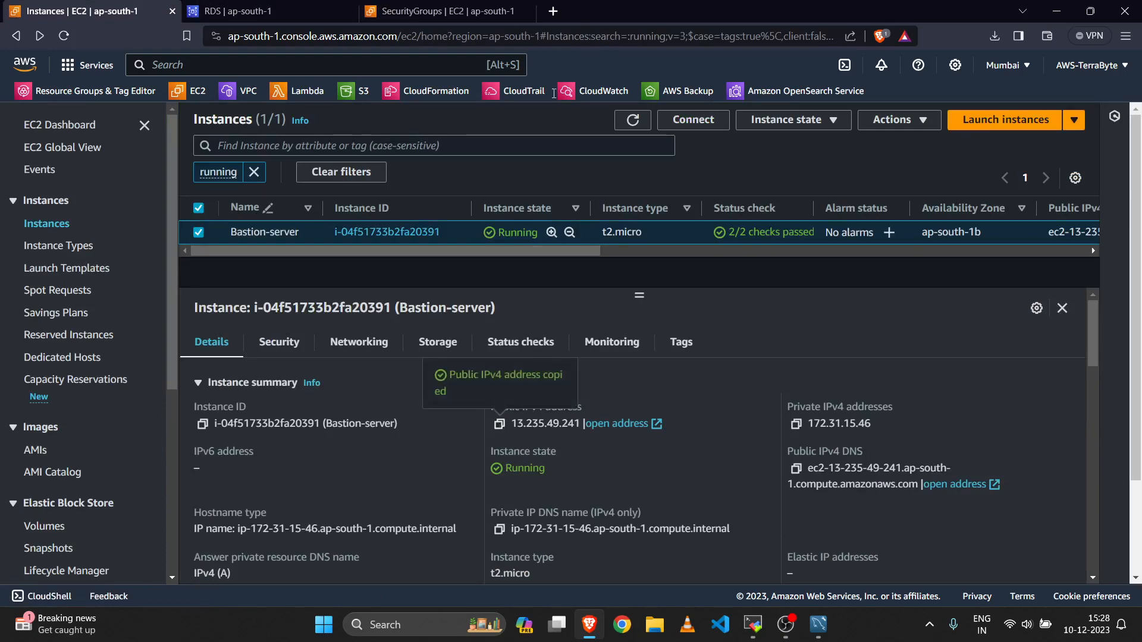
click(443, 10)
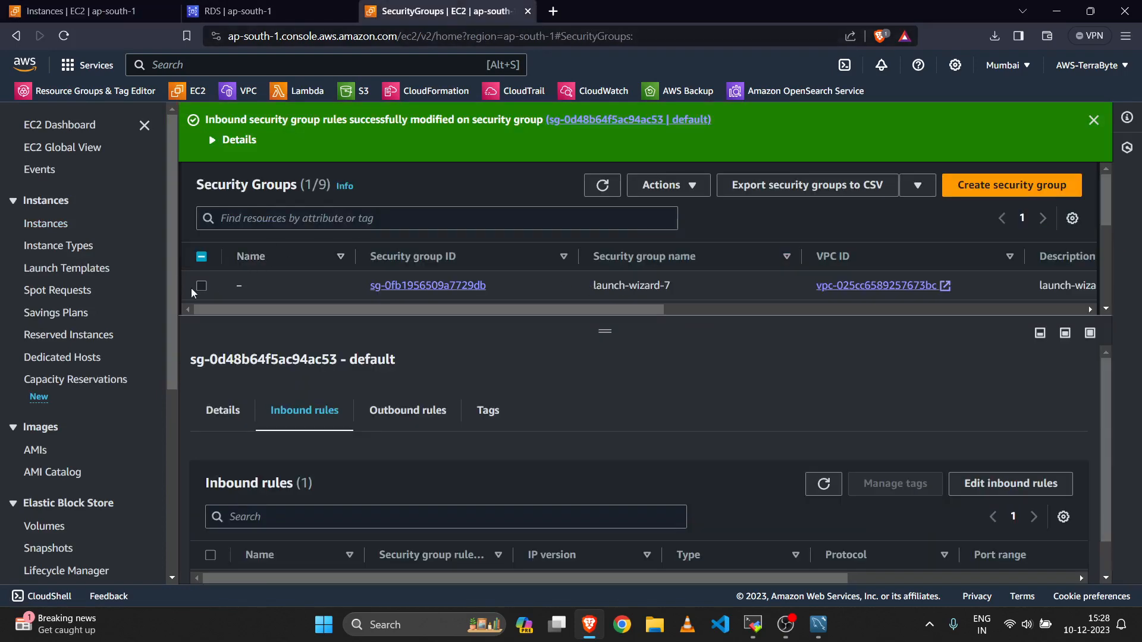
click(201, 285)
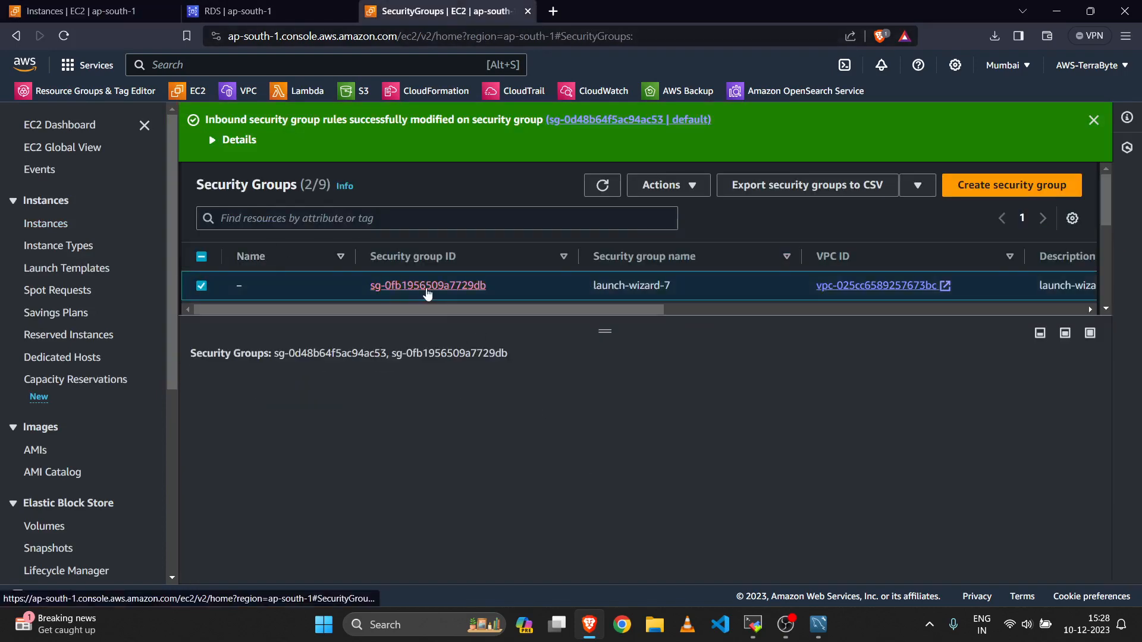
click(429, 286)
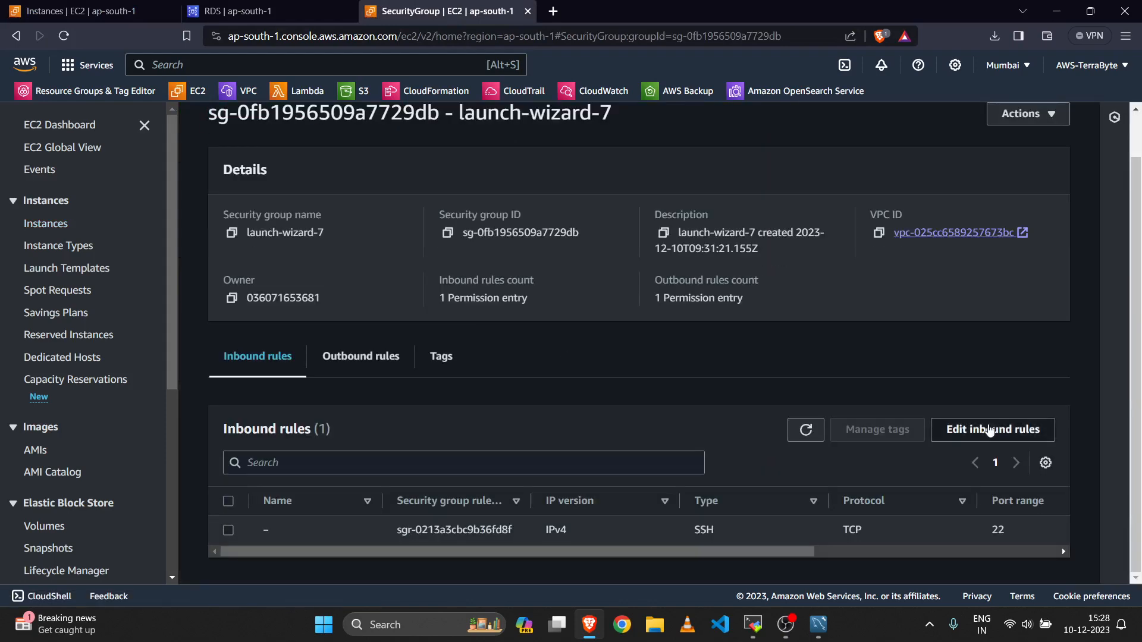
click(992, 429)
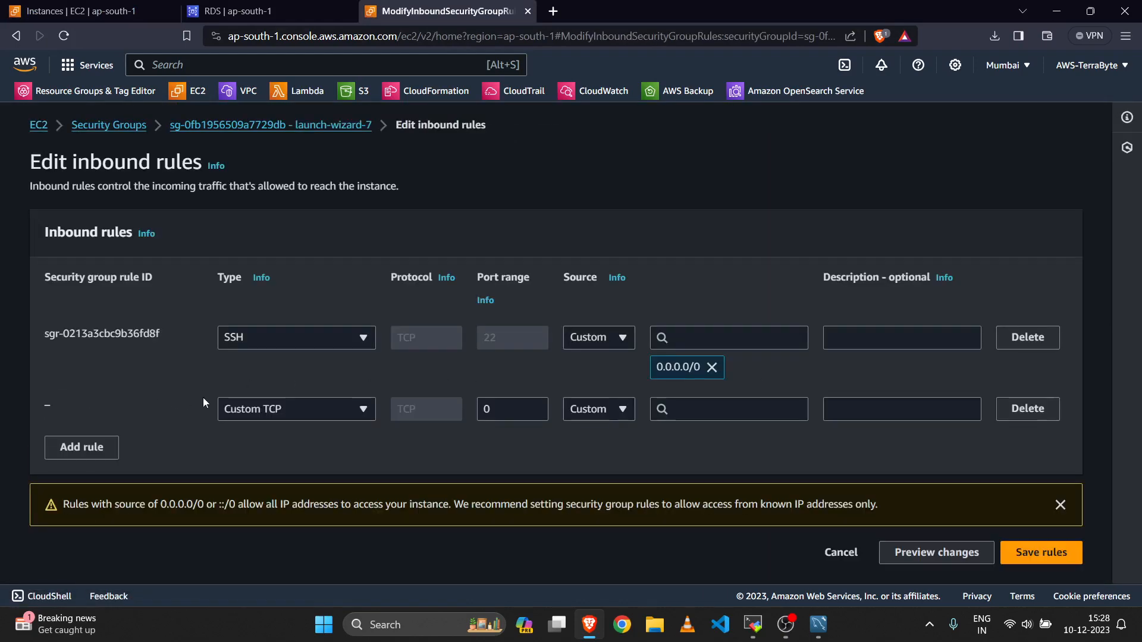
Step: Add a MYSQL/Aurora port 3306 rule with source 13.235.49.241/32 and save the rules
text(my)
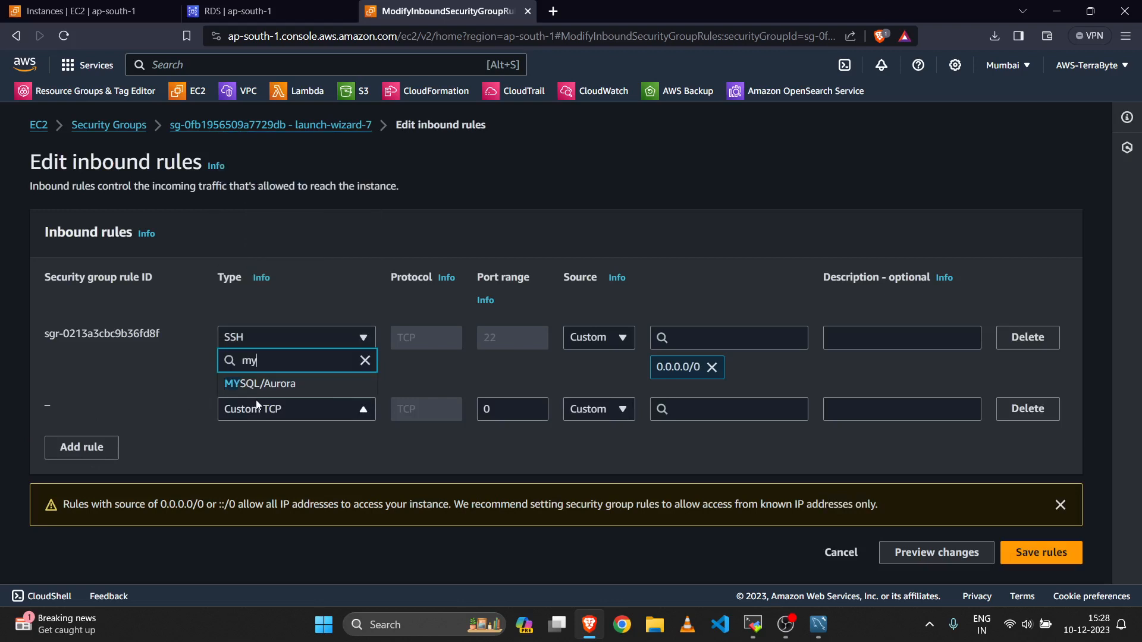
click(259, 383)
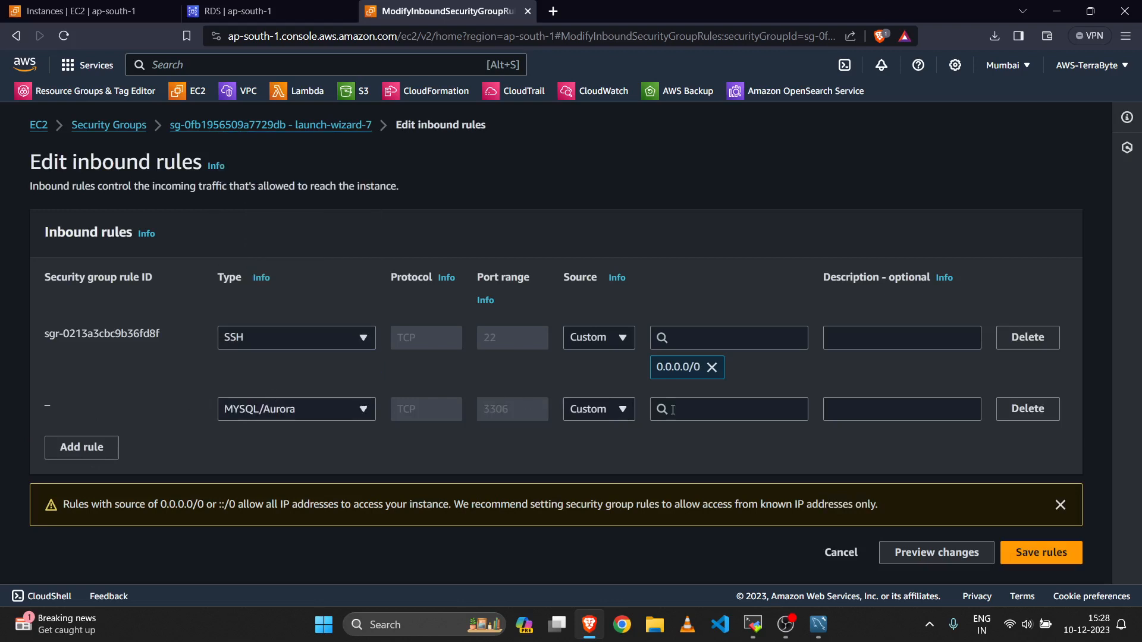
click(727, 409)
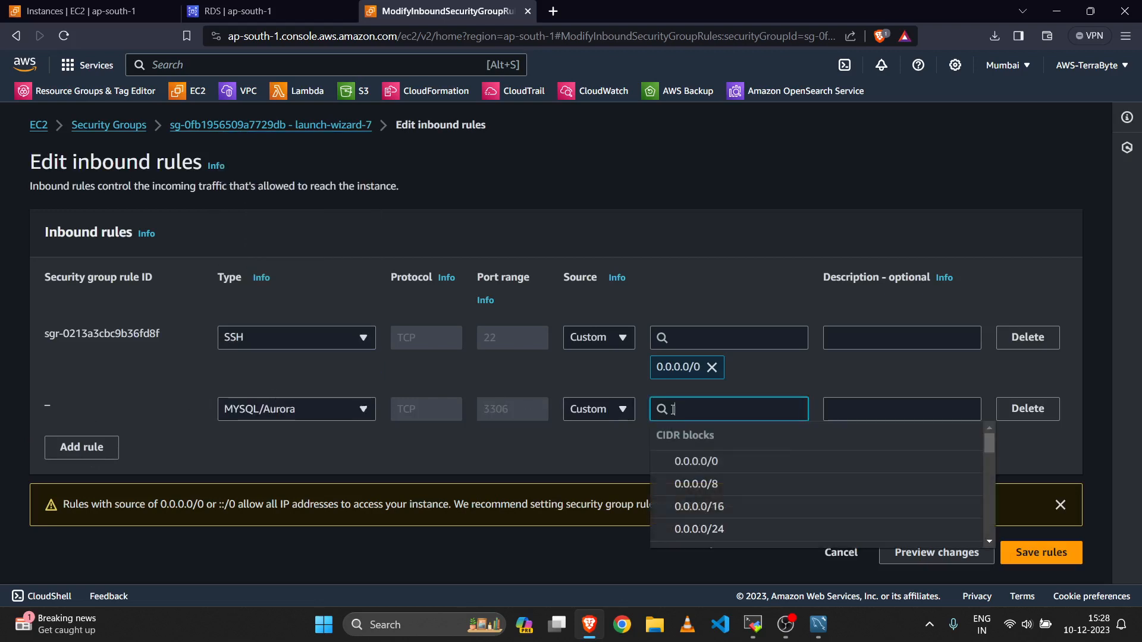
text(13.235.49.241)
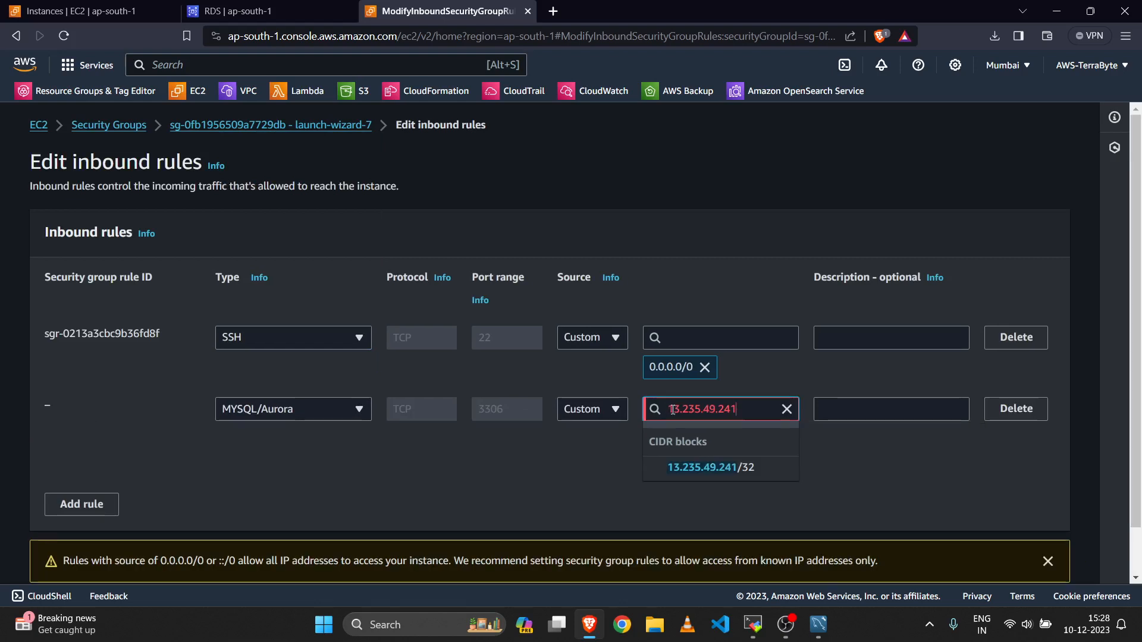
click(711, 467)
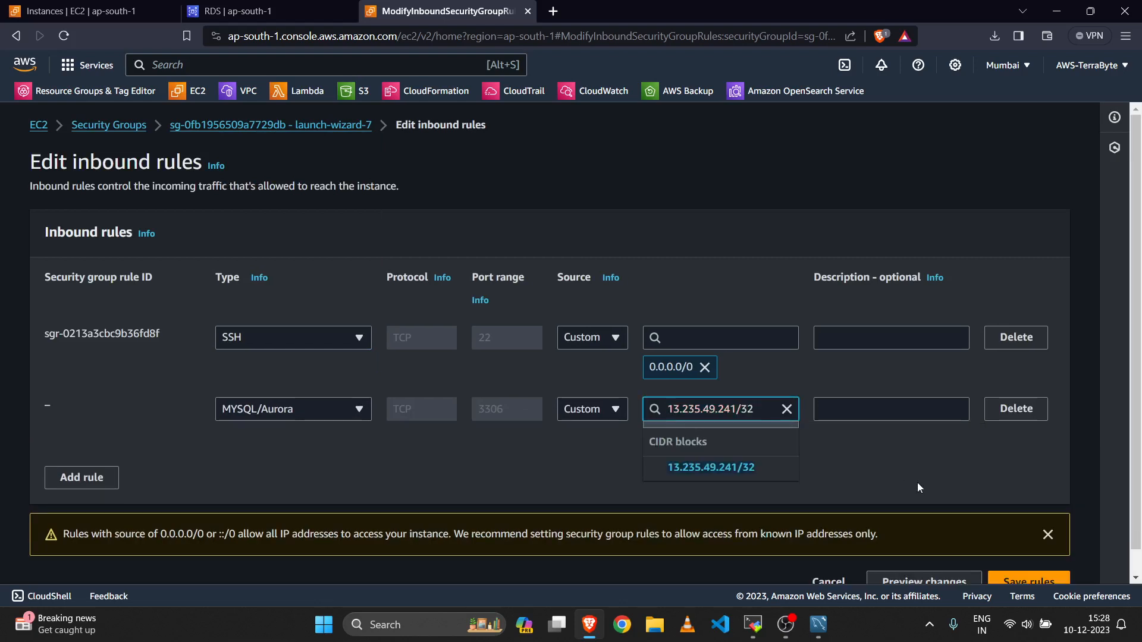
click(710, 467)
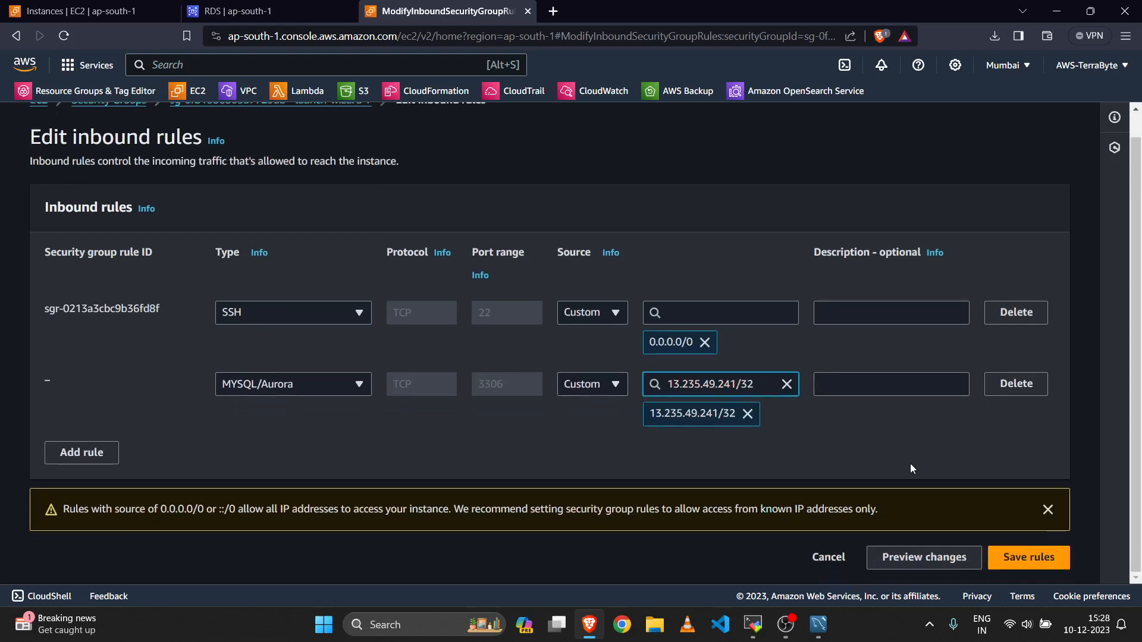
mouse_move(1008, 557)
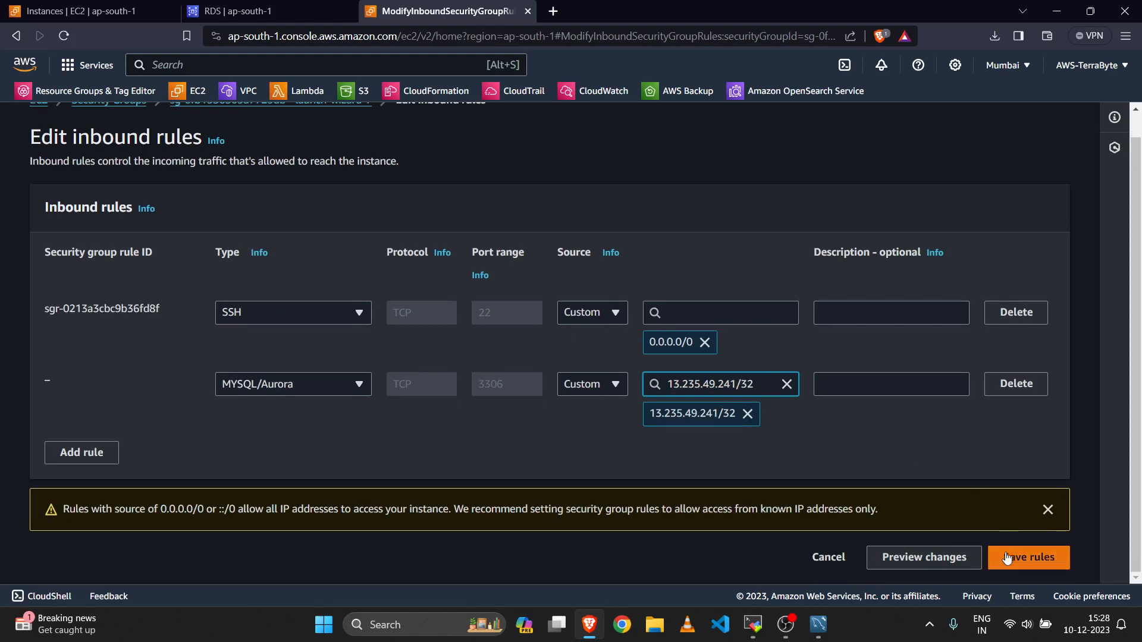
click(1028, 557)
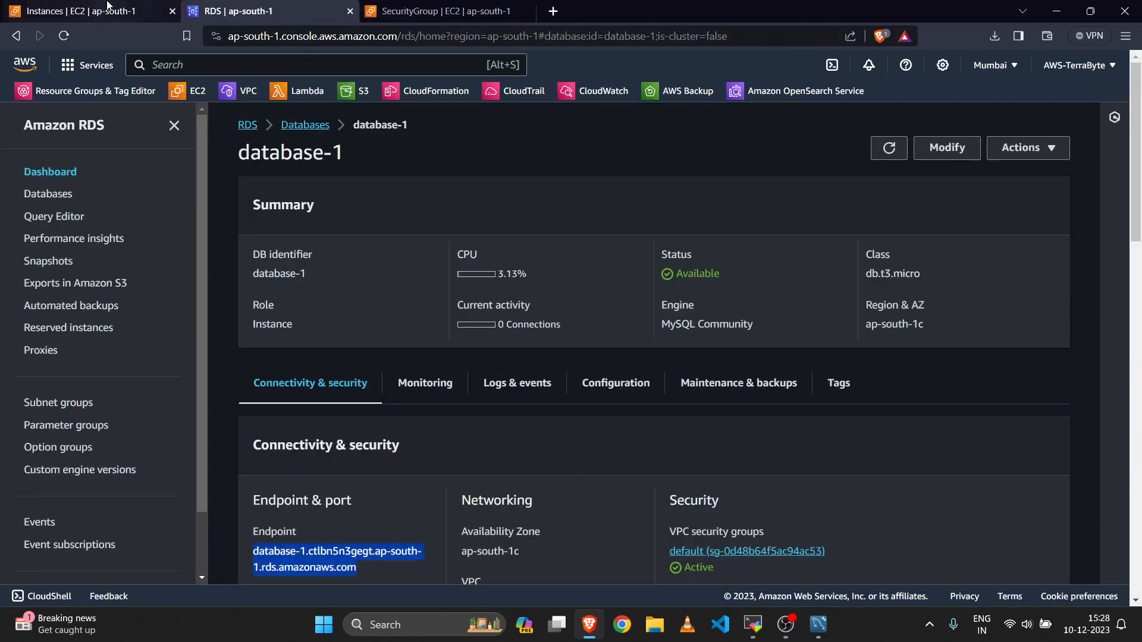
Step: Recheck the bastion's public address, then start a new Connect to Database in MySQL Workbench
click(78, 11)
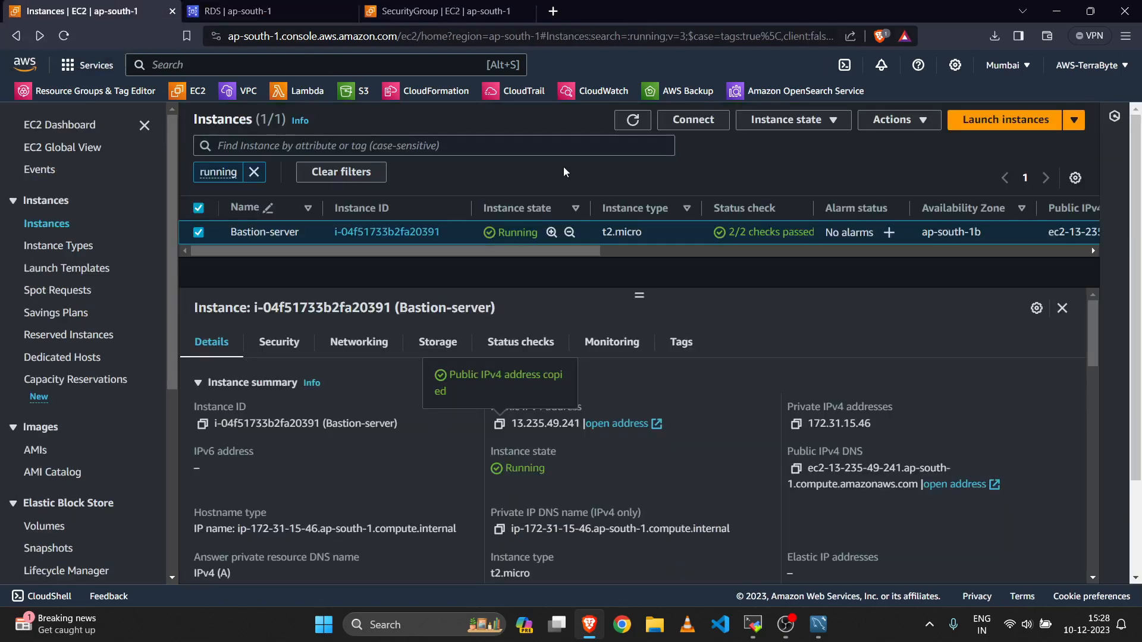
mouse_move(823, 612)
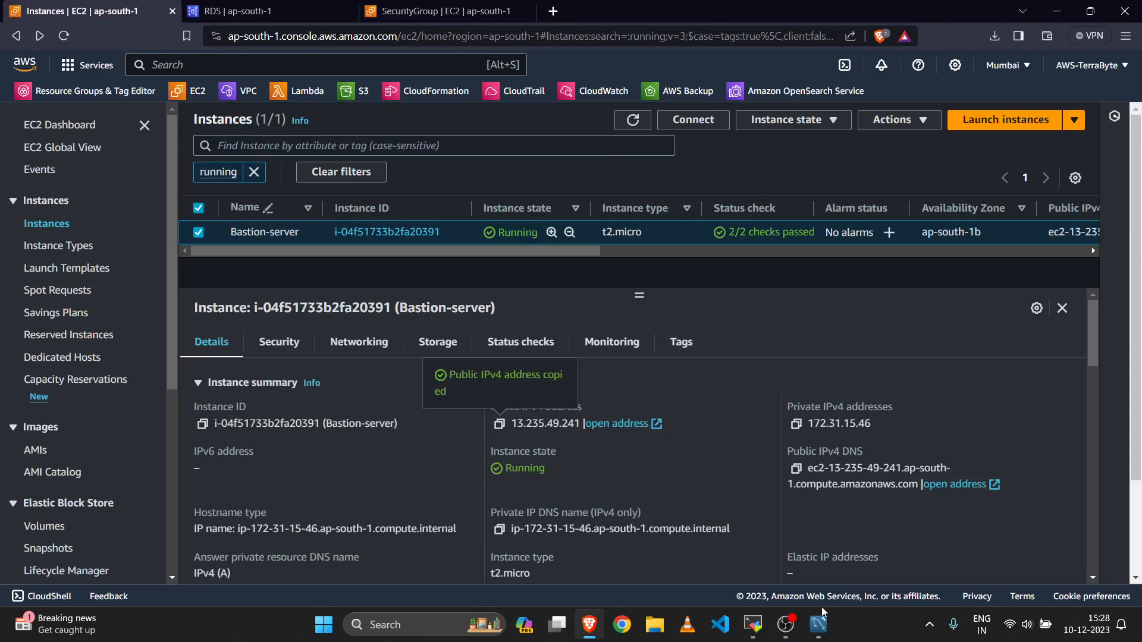
click(818, 623)
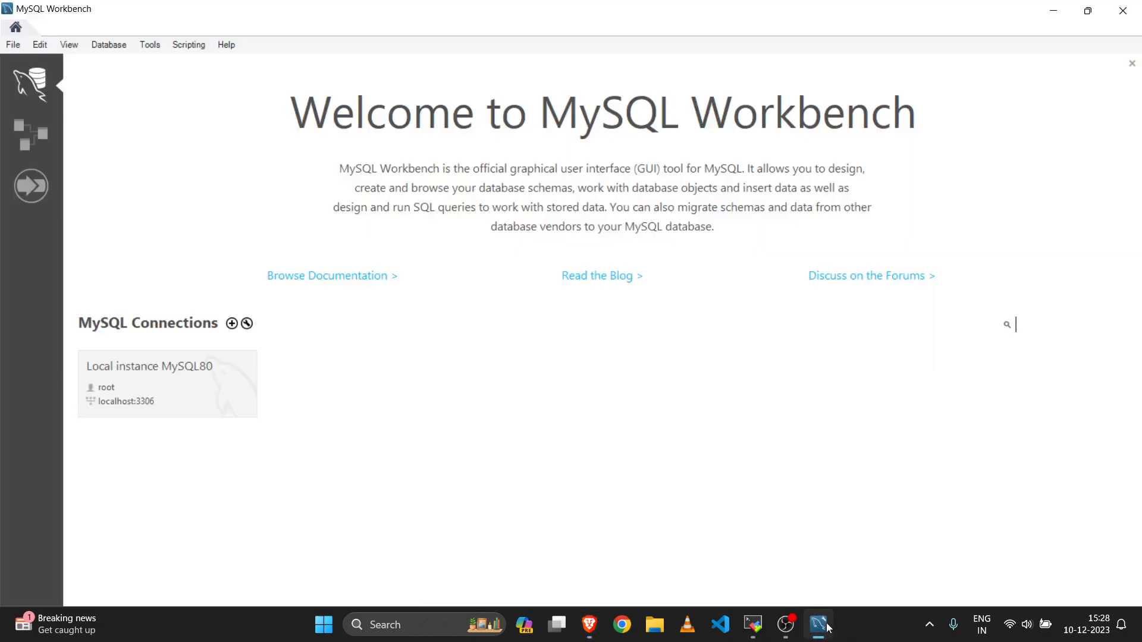
click(108, 45)
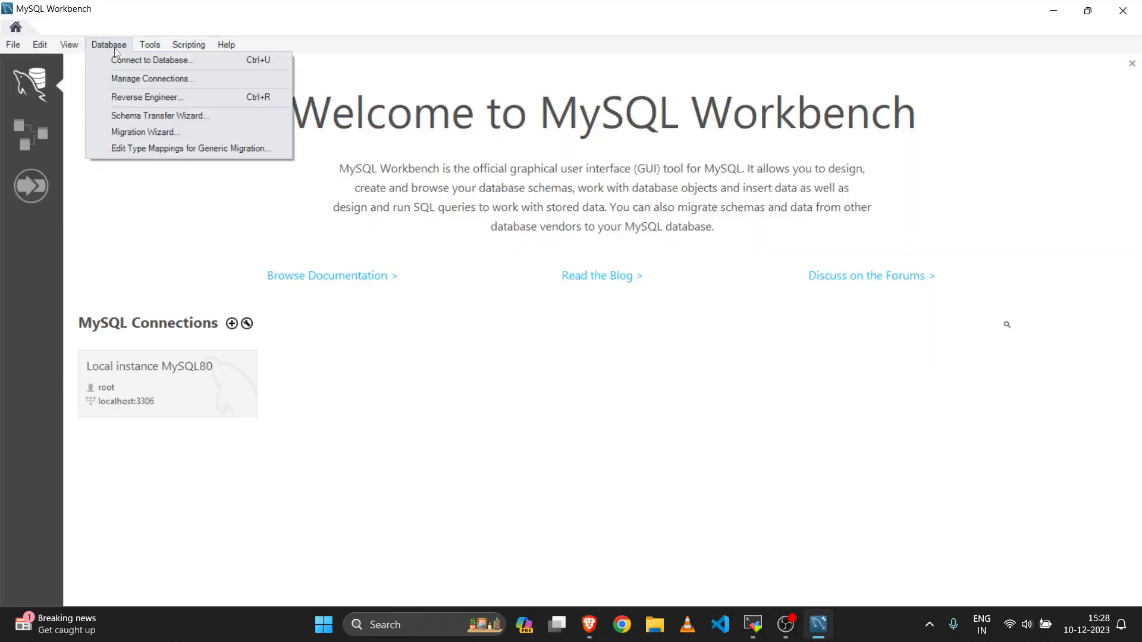
mouse_move(122, 61)
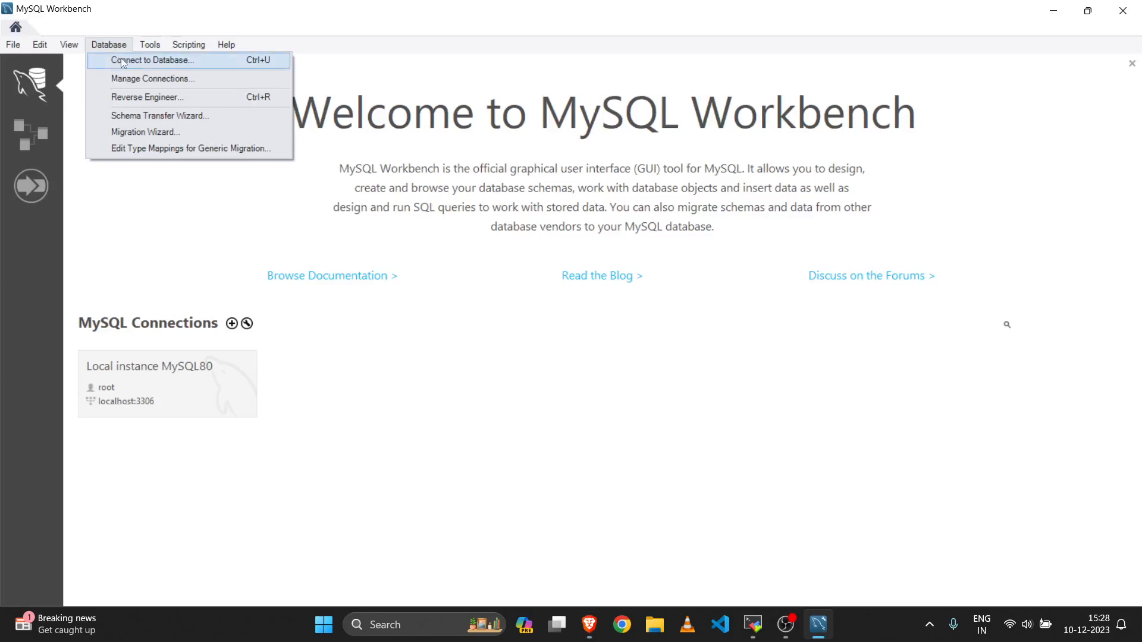
click(152, 60)
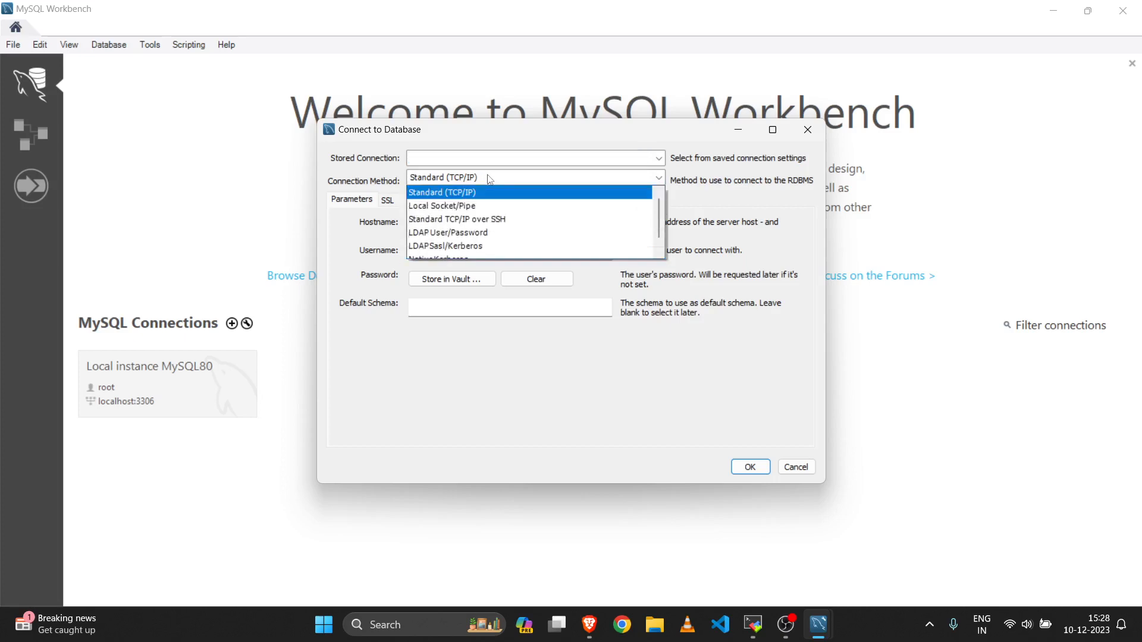
mouse_move(487, 204)
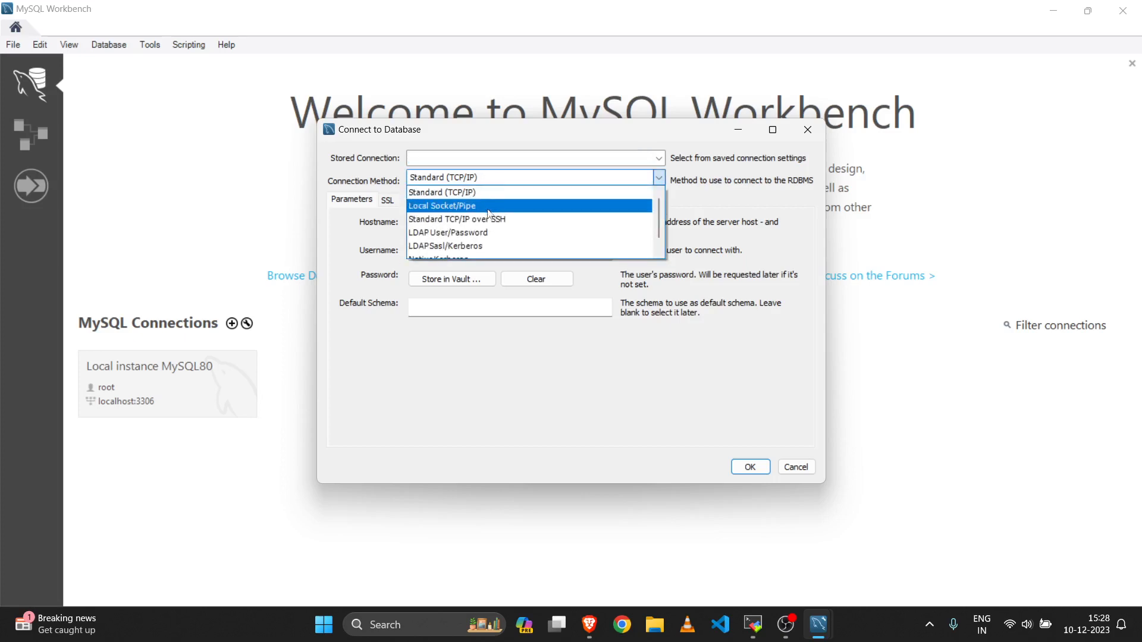
mouse_move(490, 219)
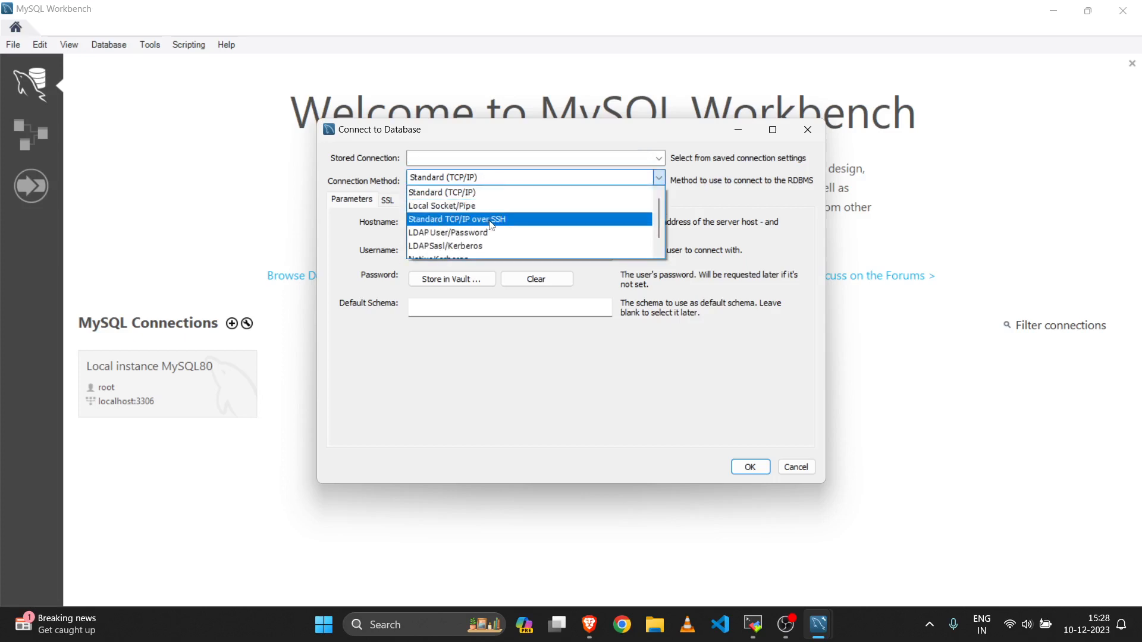
Step: Copy the bastion's public IPv4 13.235.49.241 from EC2 as SSH host with :22, username ubuntu
click(457, 218)
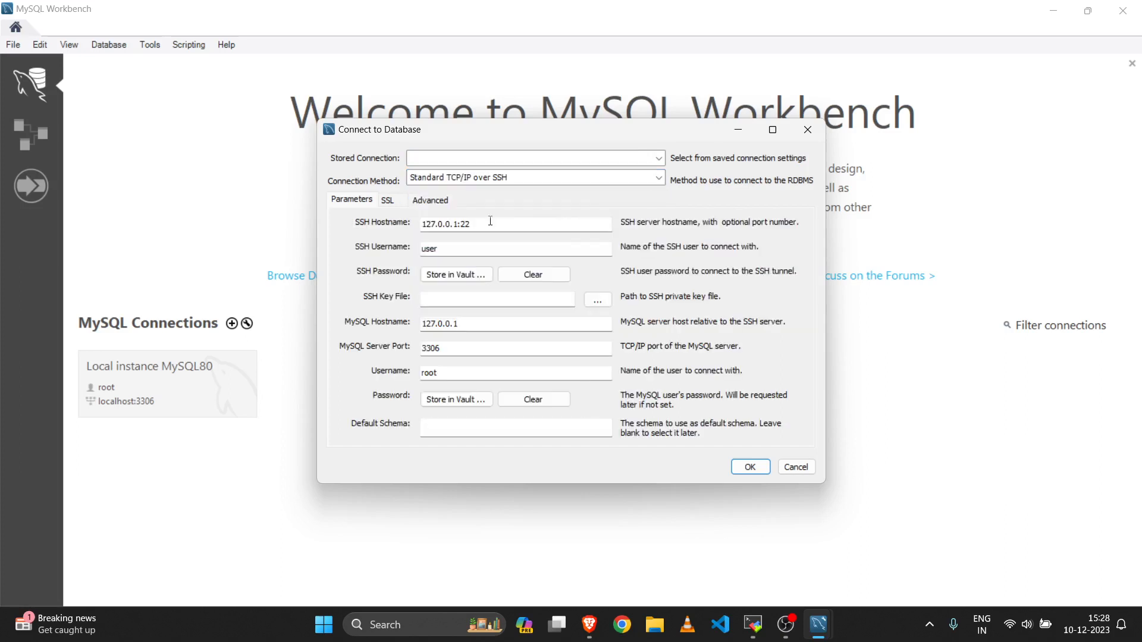
click(490, 224)
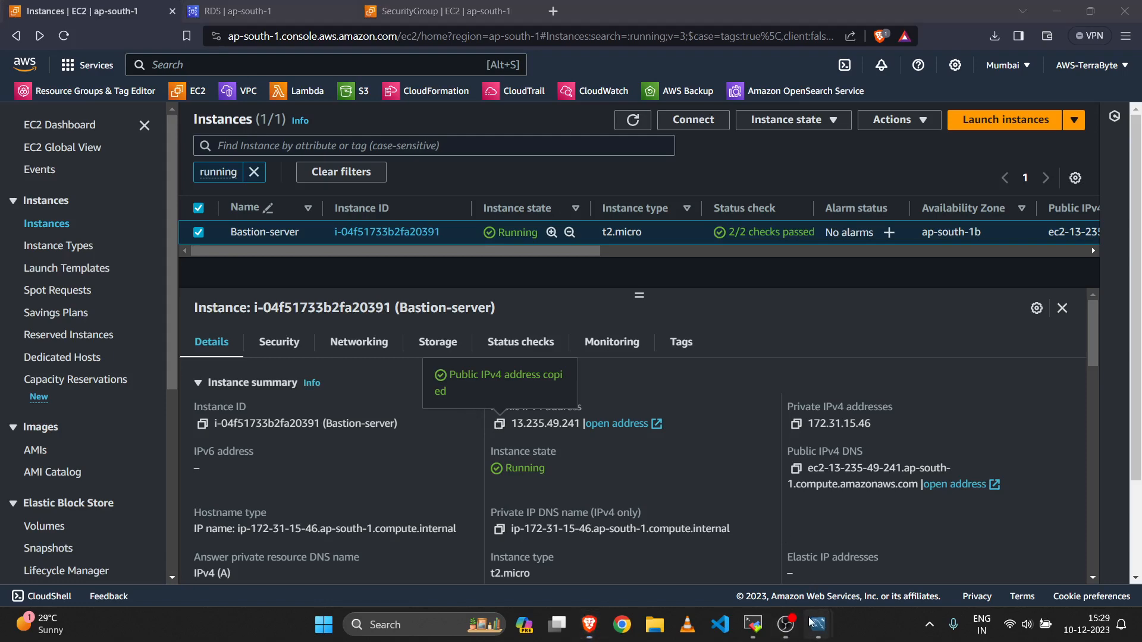
click(815, 623)
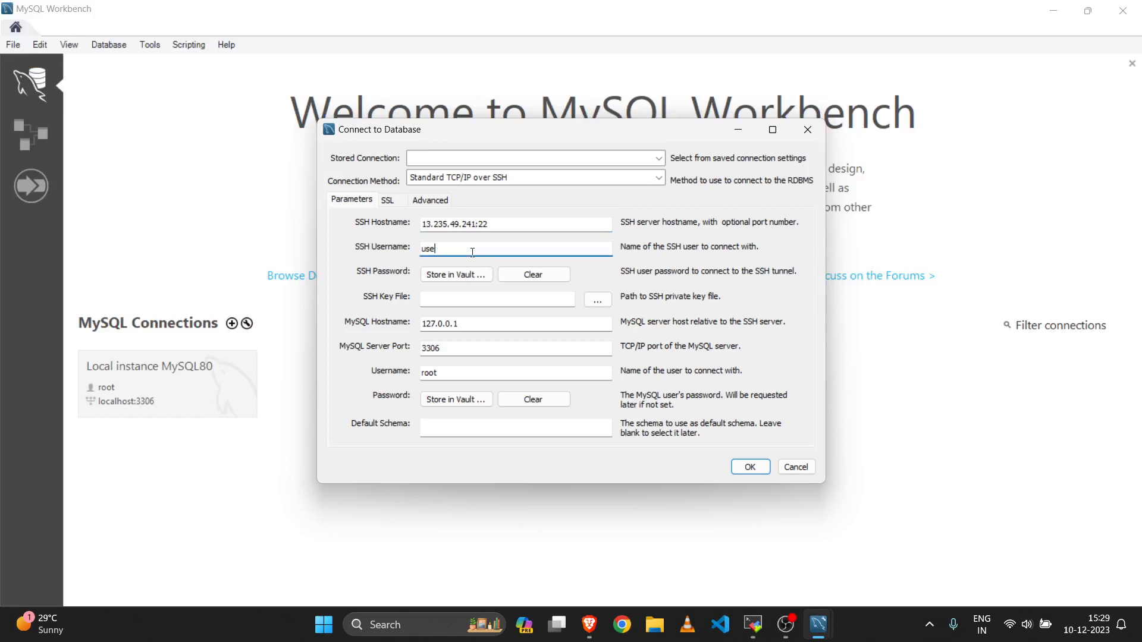
text(ubuntu)
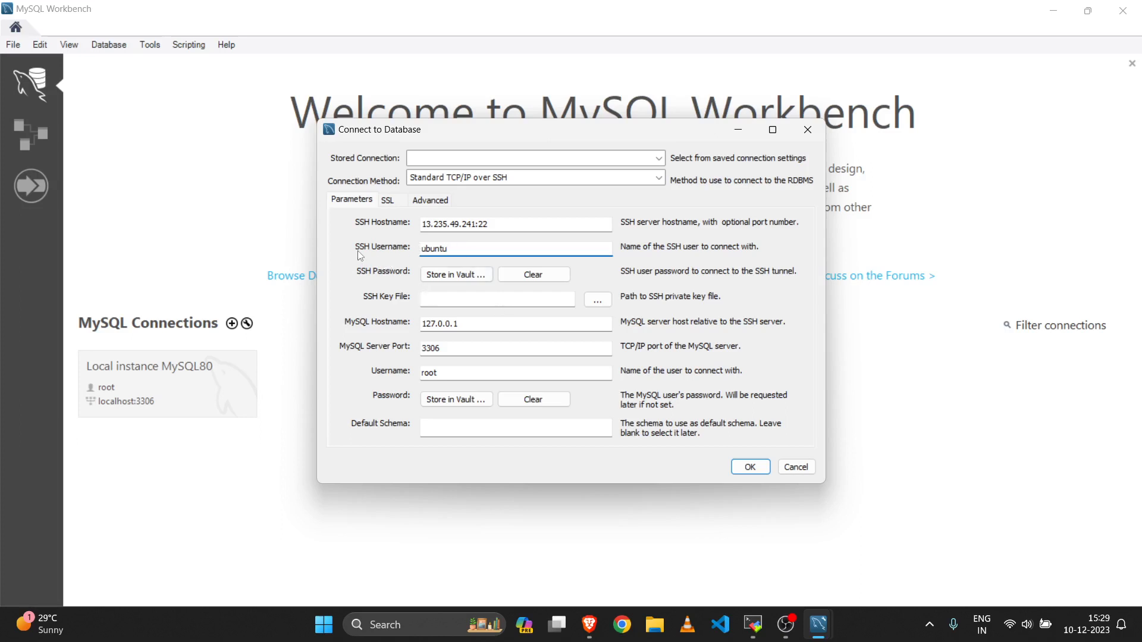
mouse_move(597, 300)
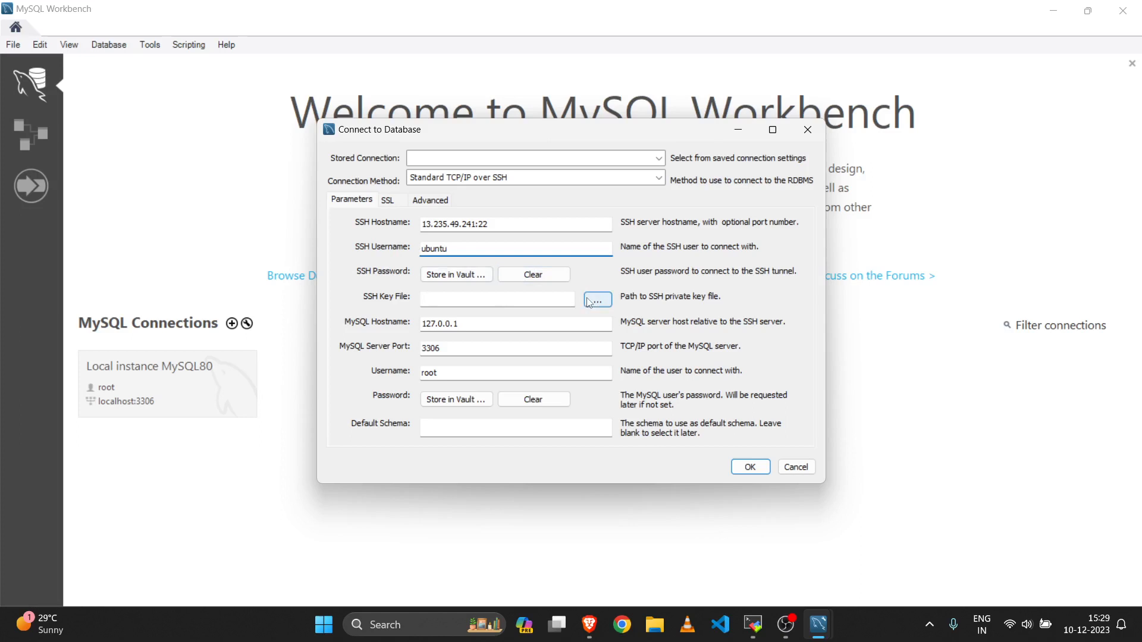
Step: Choose the new-test-account PEM from Downloads as the SSH key file
click(597, 300)
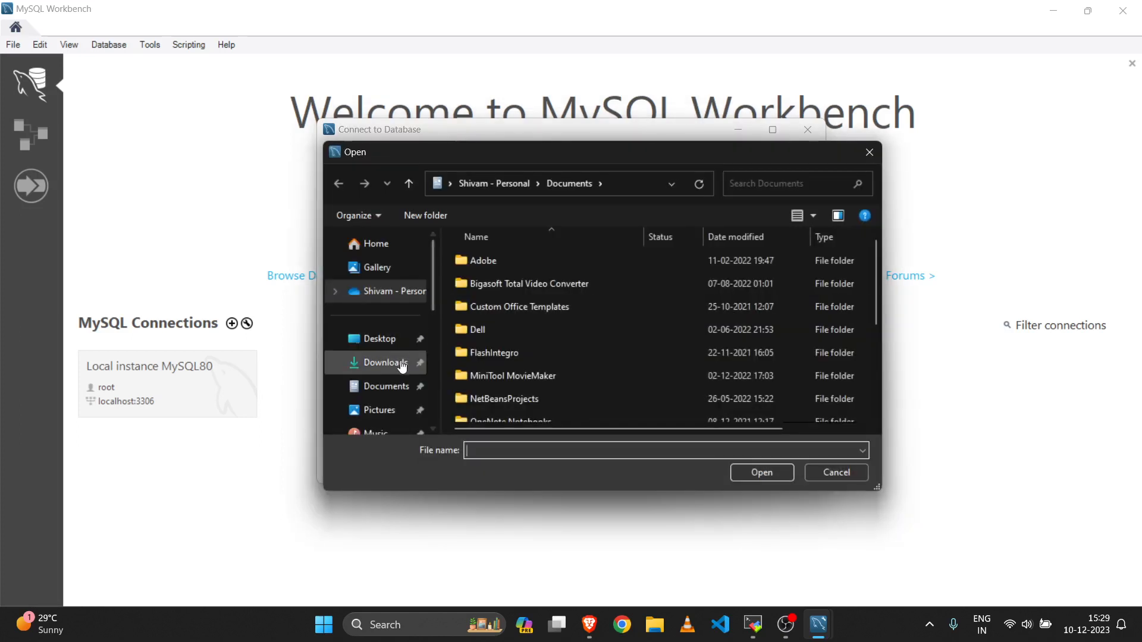
click(384, 361)
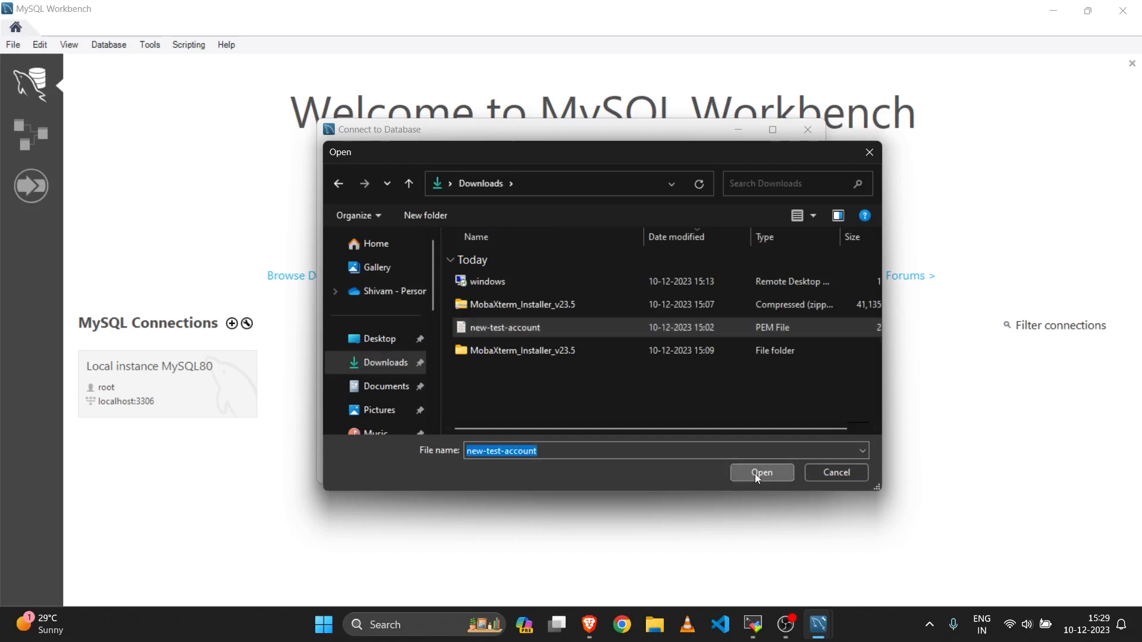
click(762, 473)
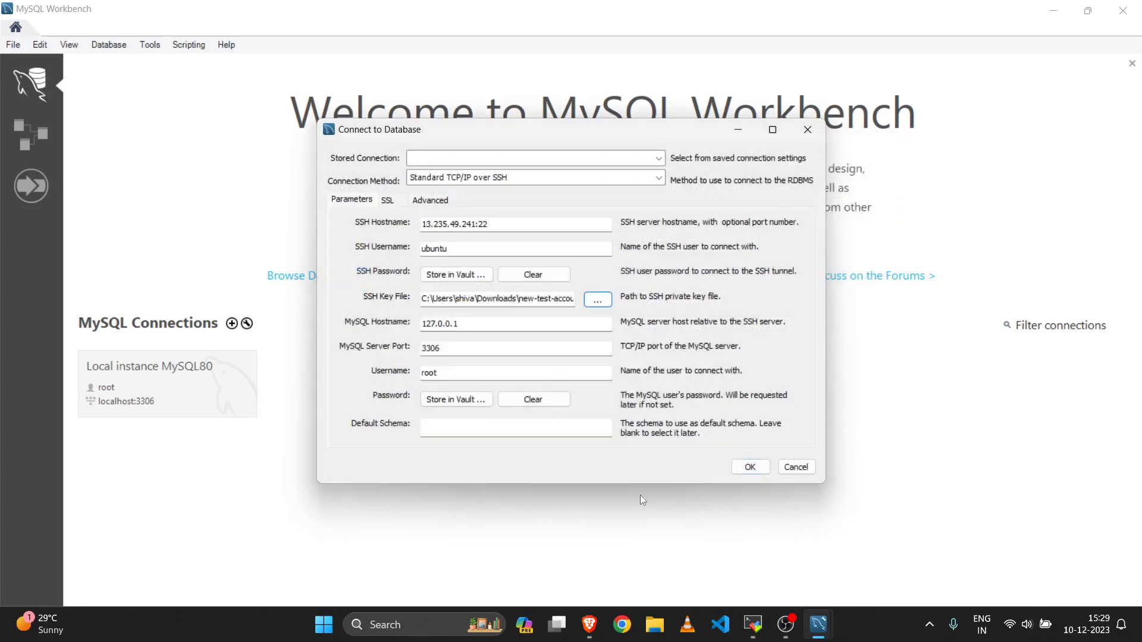
mouse_move(533, 337)
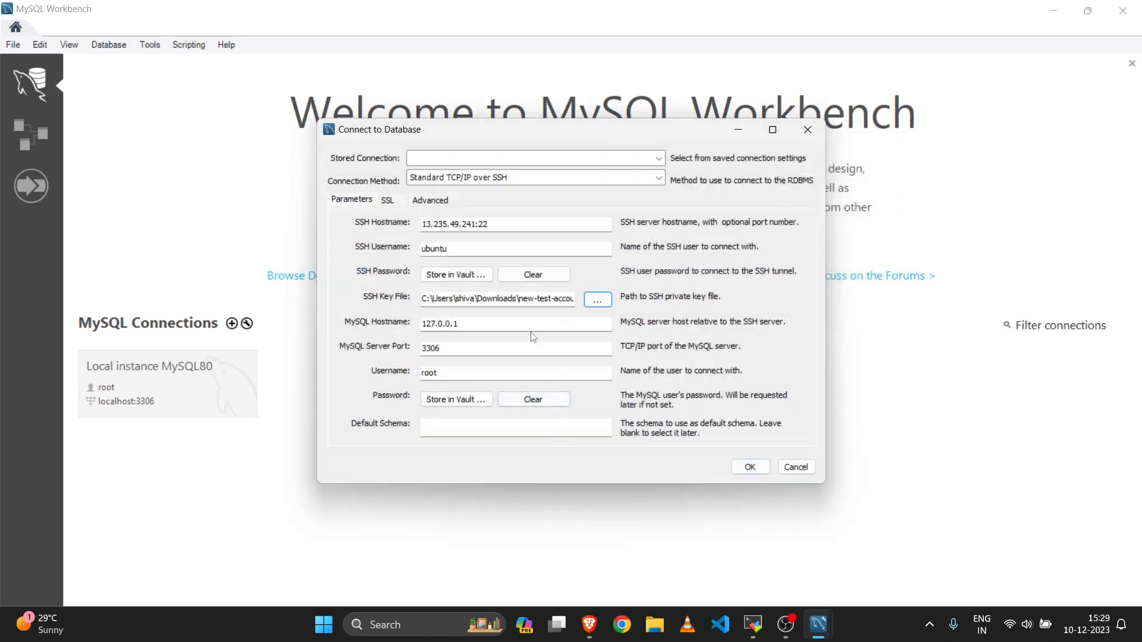
click(517, 324)
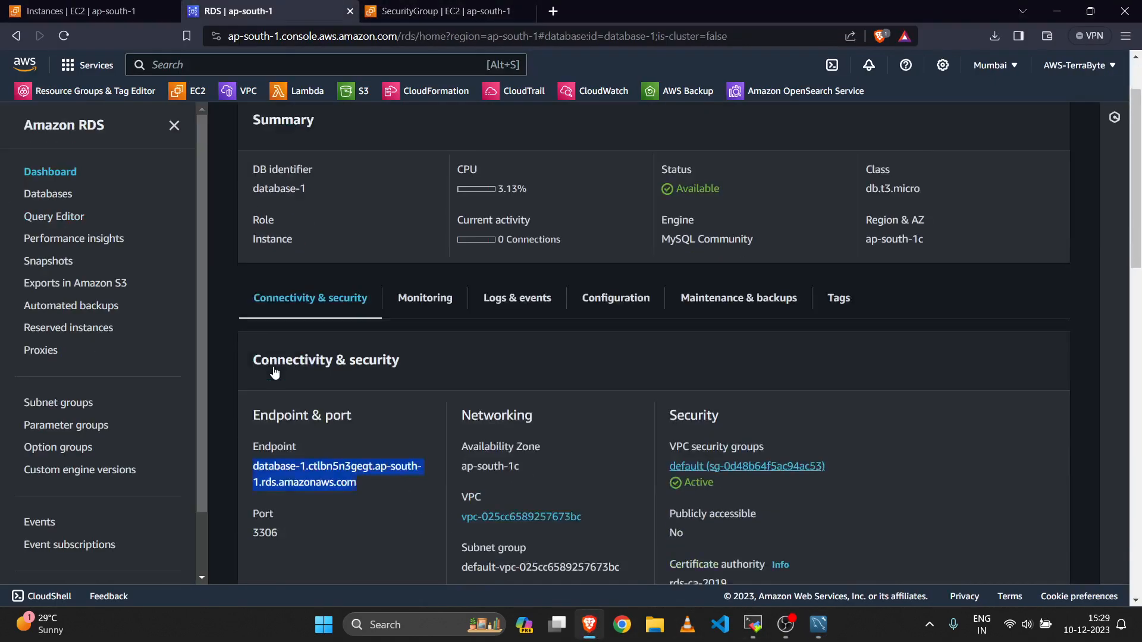
Step: Set MySQL hostname to database-1.ctlbn5n3gegt.ap-south-1.rds.amazonaws.com, port 3306, username admin
scroll(down, 3)
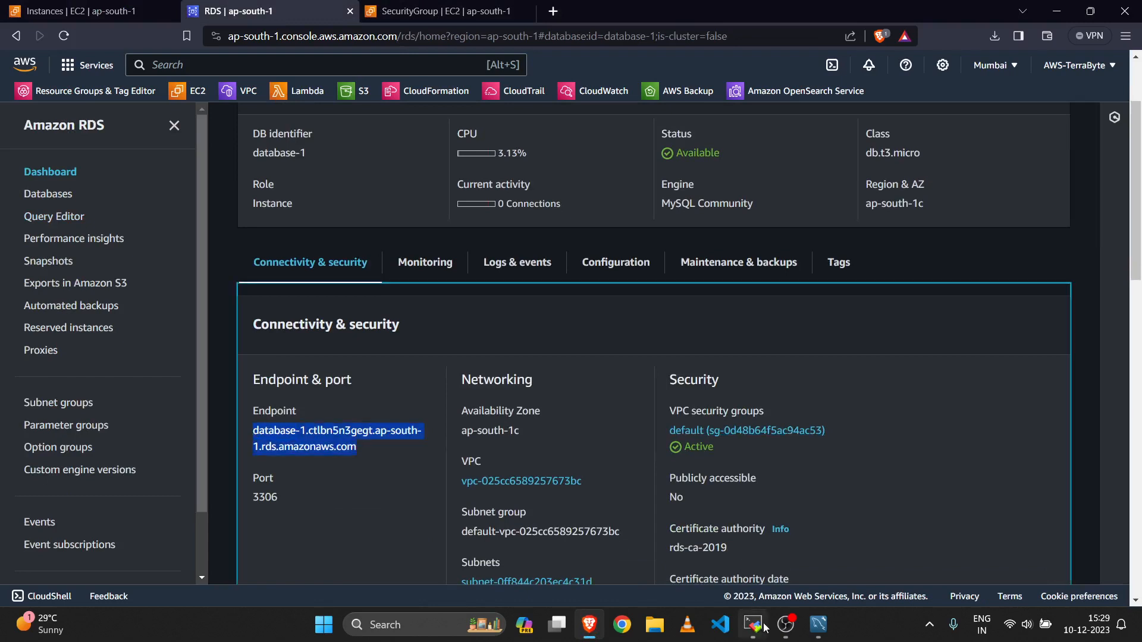
mouse_move(751, 626)
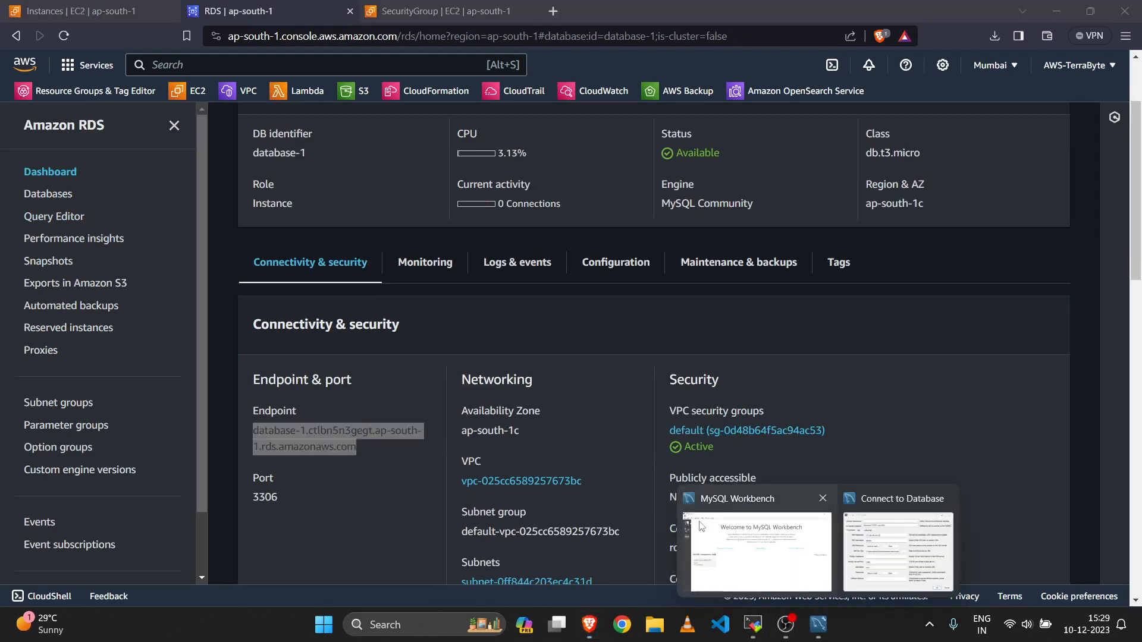
click(897, 552)
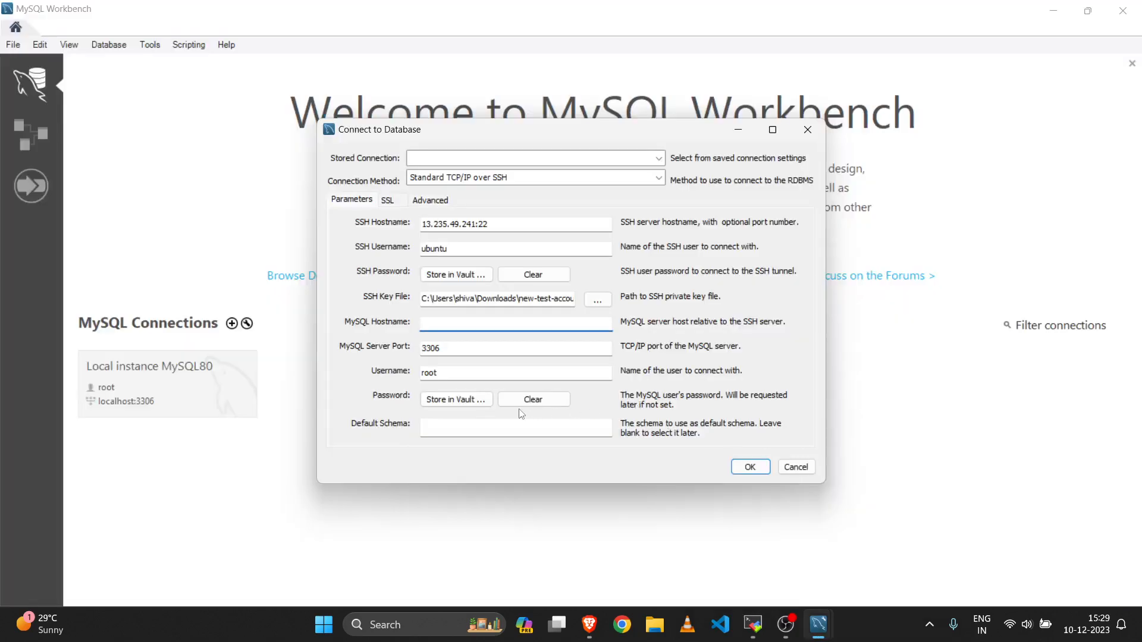
text(ase-1.ctlbn5n3gegt.ap-south-1.rds.amazonaws.com)
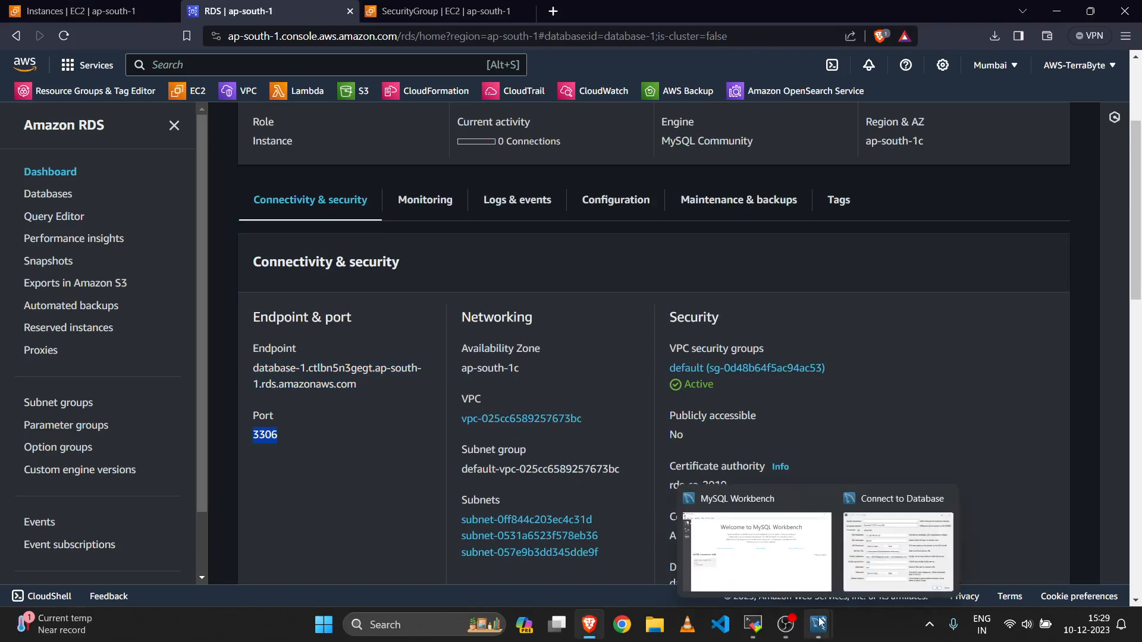
click(899, 551)
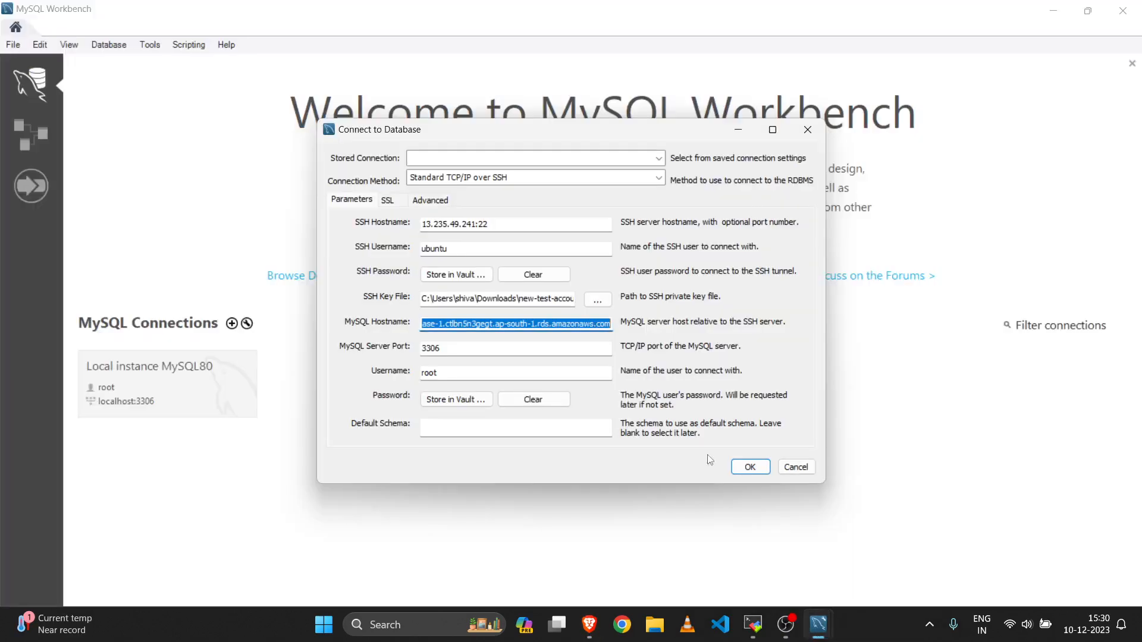
click(466, 372)
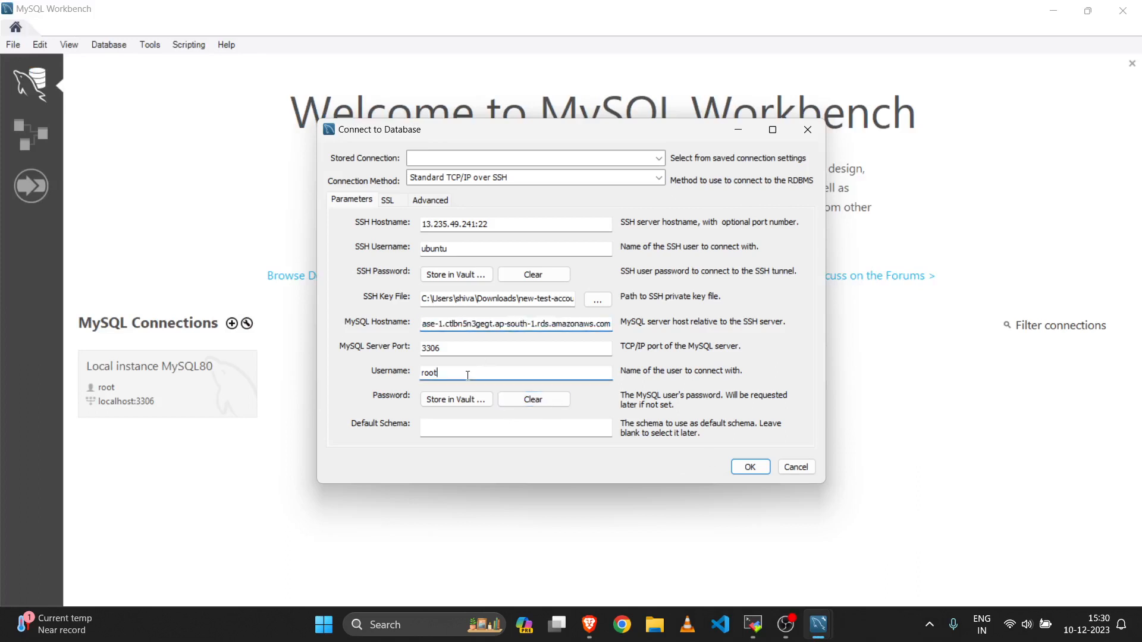
text(admin)
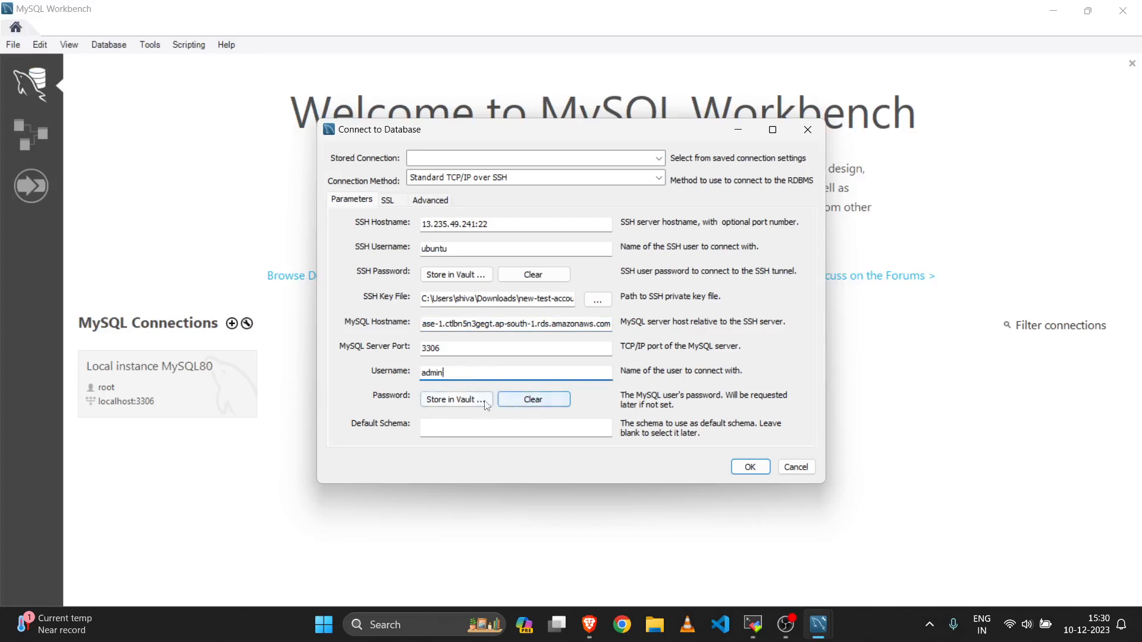
Step: Store the admin password in the vault, connect, and accept the bastion host key warning
click(457, 400)
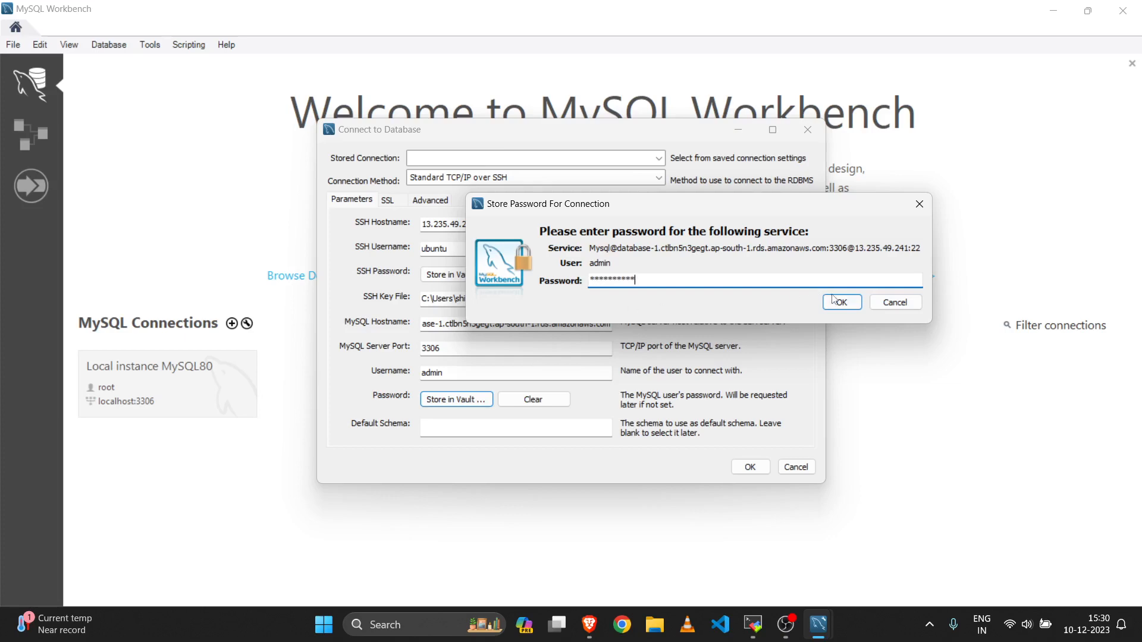
click(842, 302)
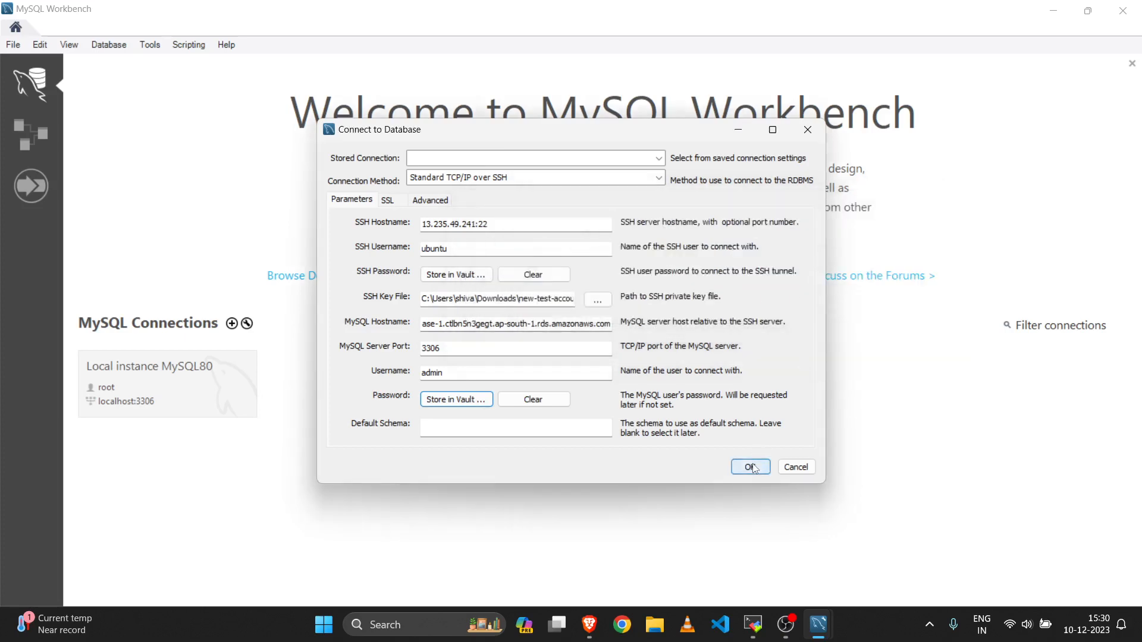
click(750, 466)
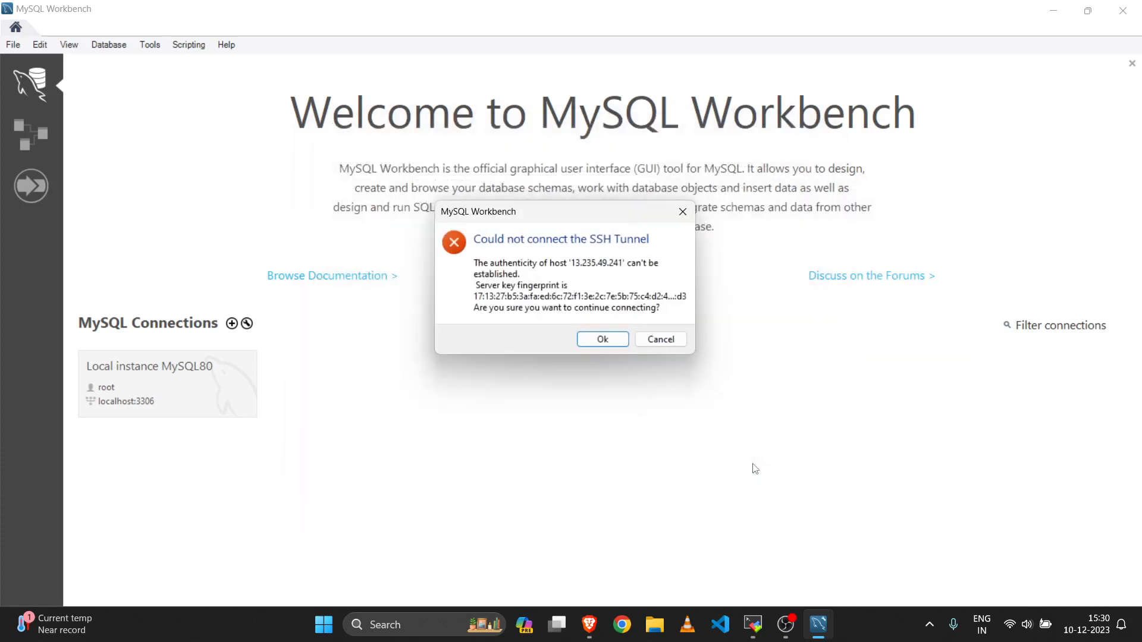
mouse_move(653, 423)
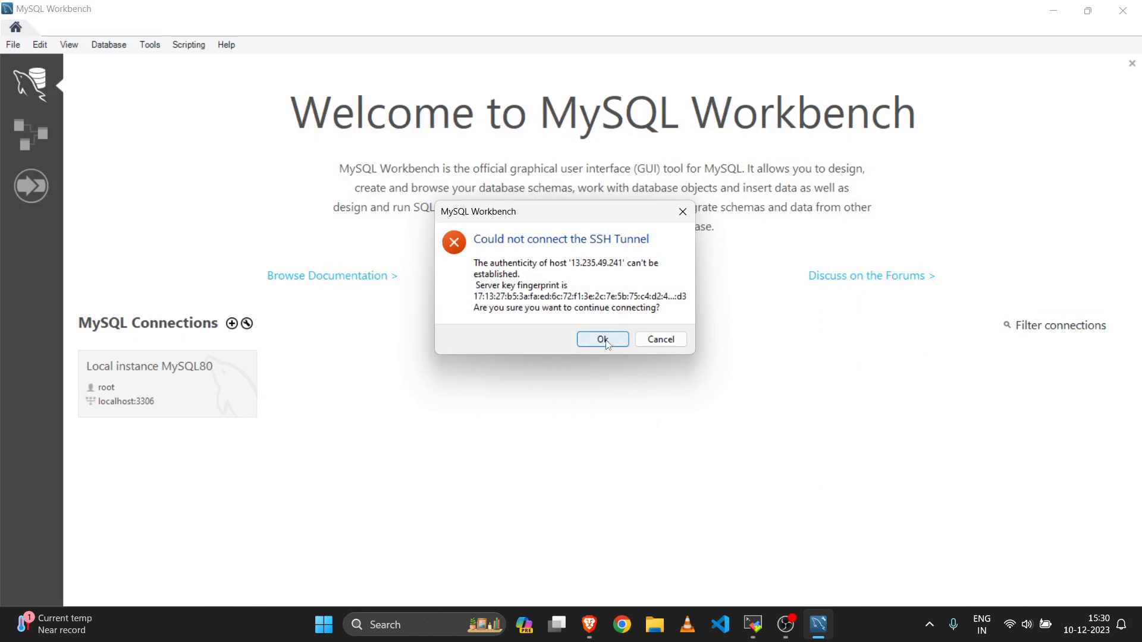
click(602, 340)
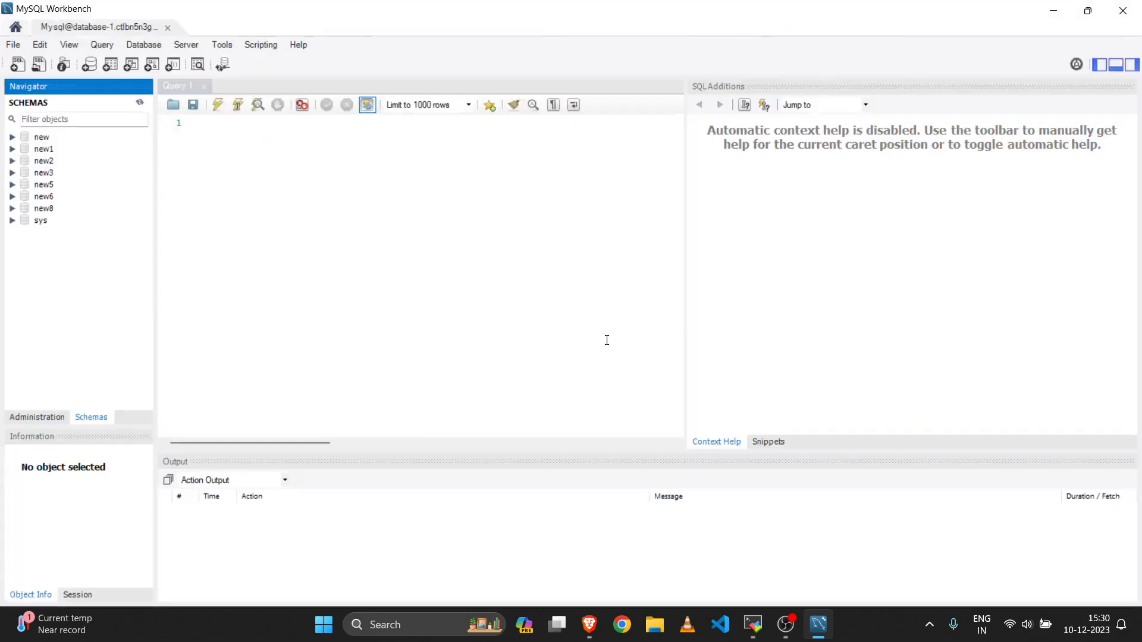
mouse_move(352, 213)
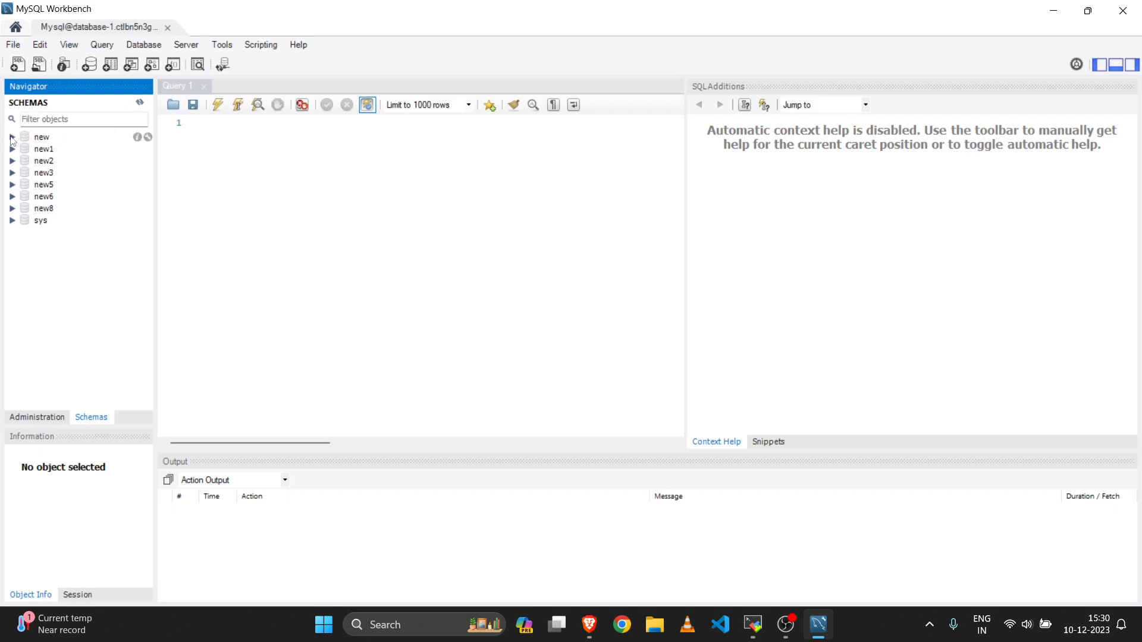
Step: Expand schemas new, new1 and new2 to show their object folders, then collapse new2
click(12, 137)
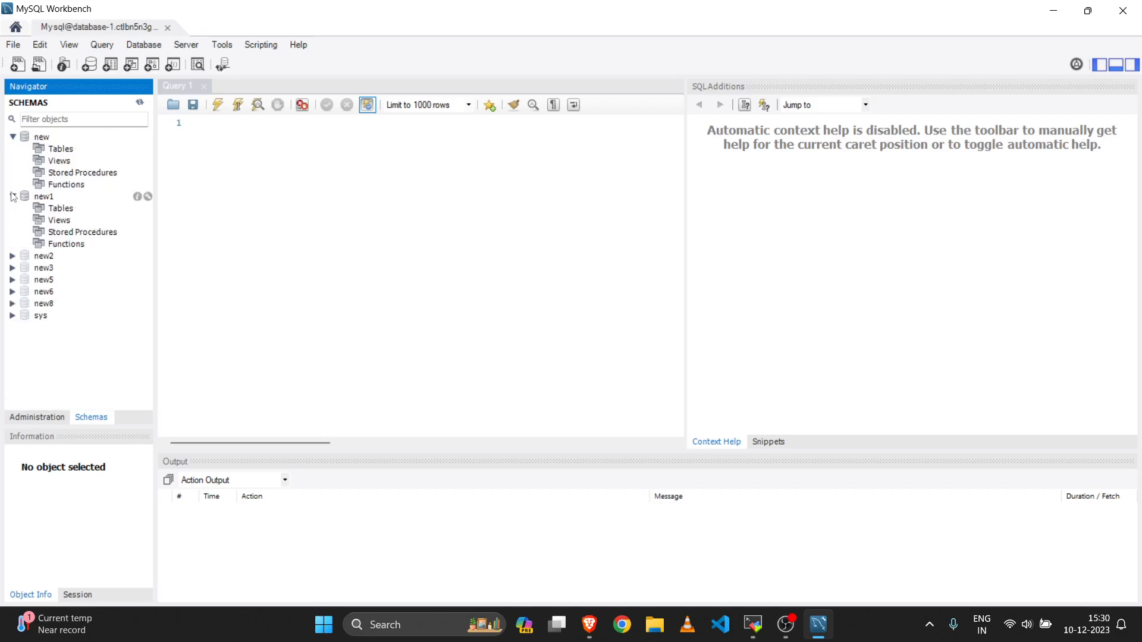
click(12, 255)
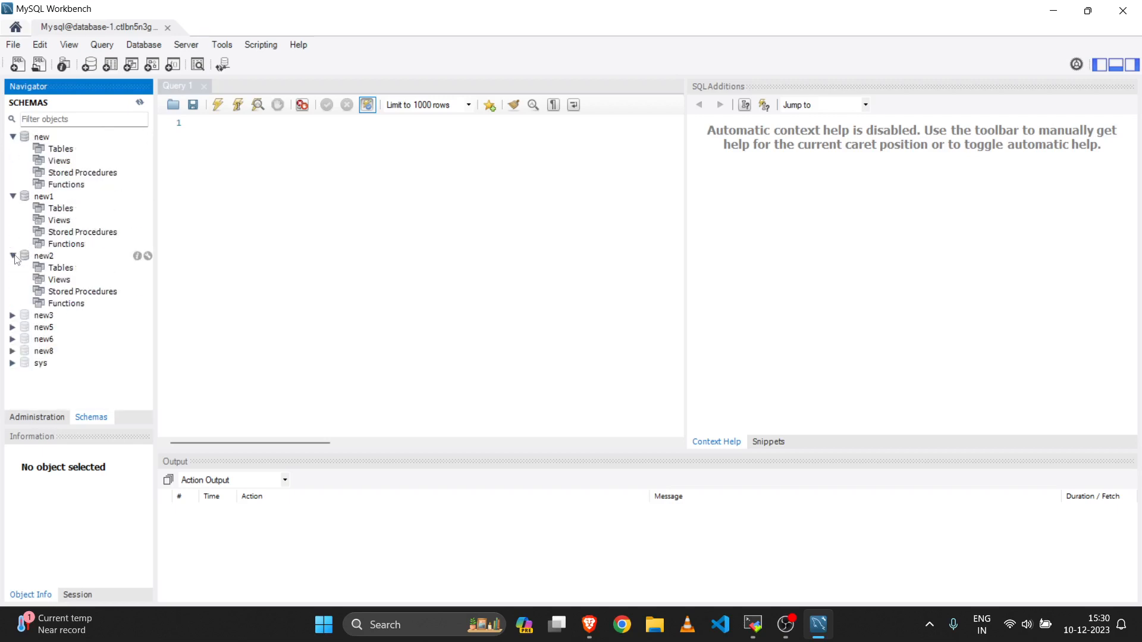
click(12, 314)
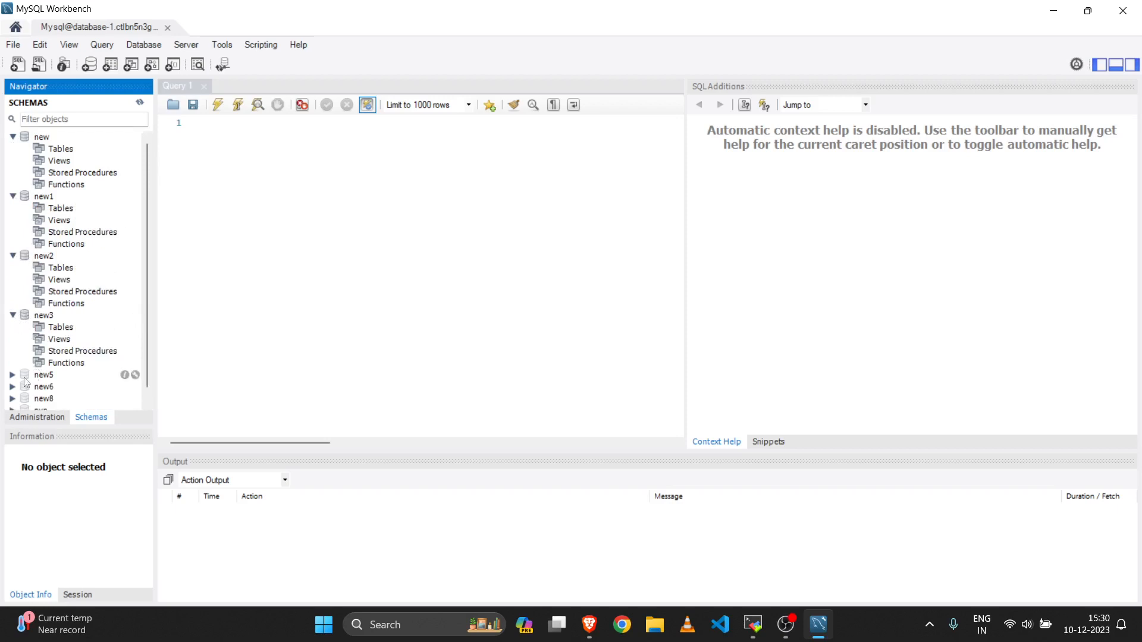
mouse_move(54, 247)
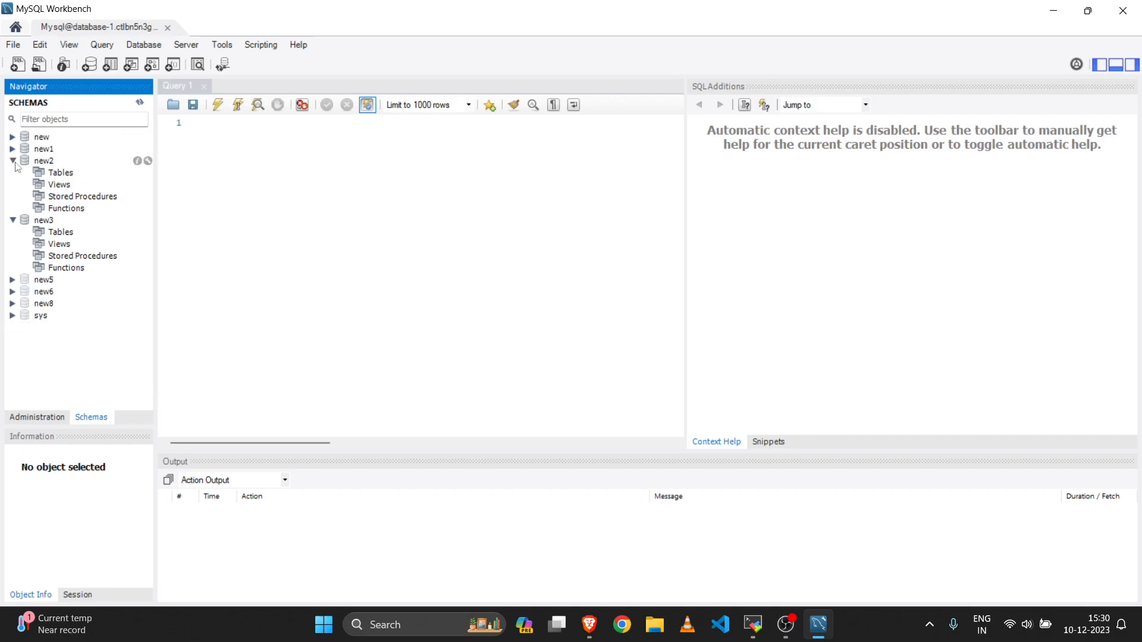
click(13, 161)
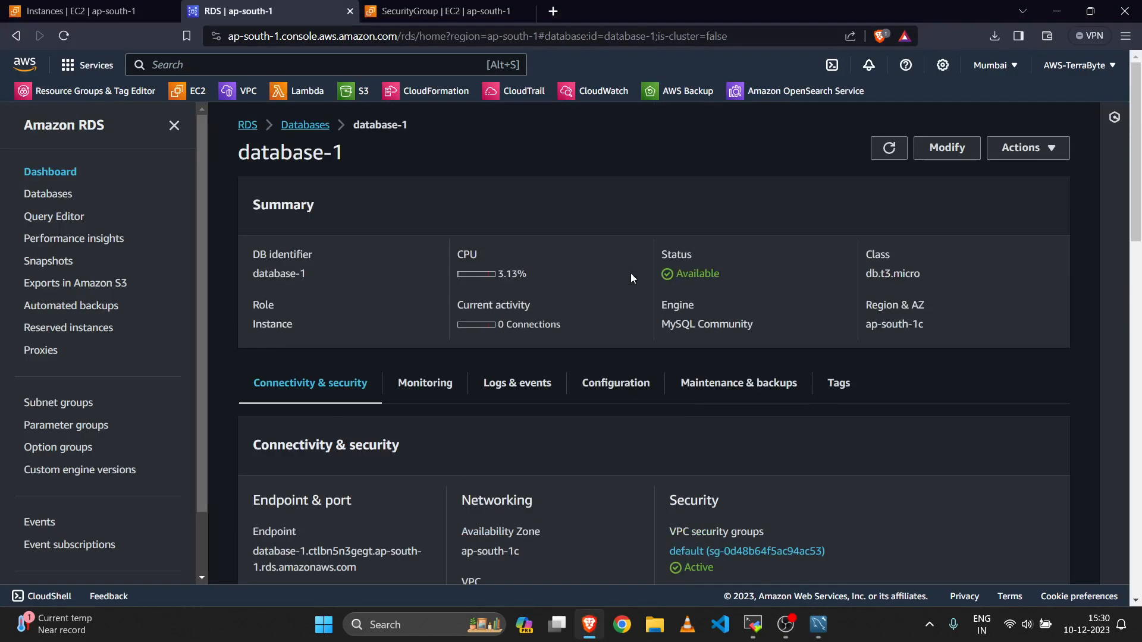
Step: Return to the EC2 Instances browser tab showing the running Bastion-server
click(77, 11)
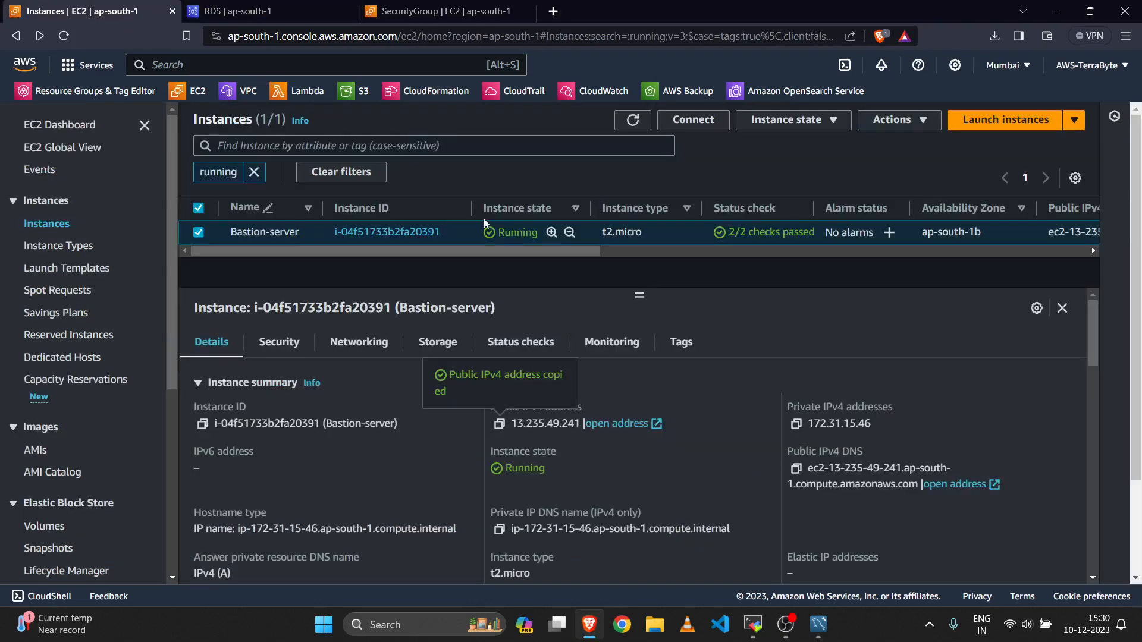
mouse_move(316, 286)
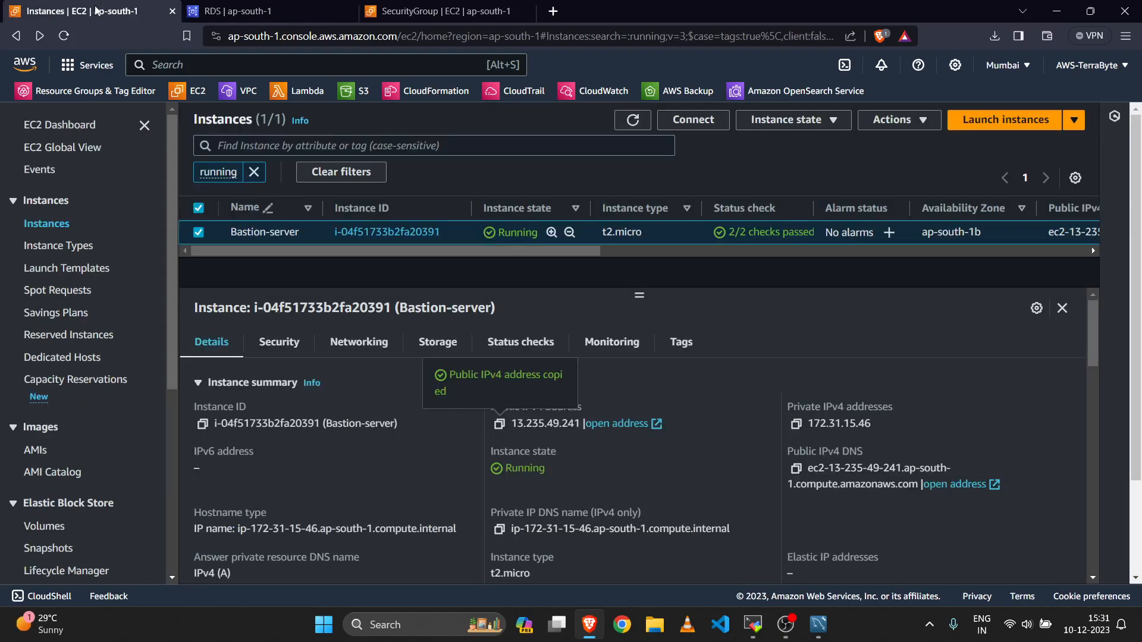
mouse_move(607, 192)
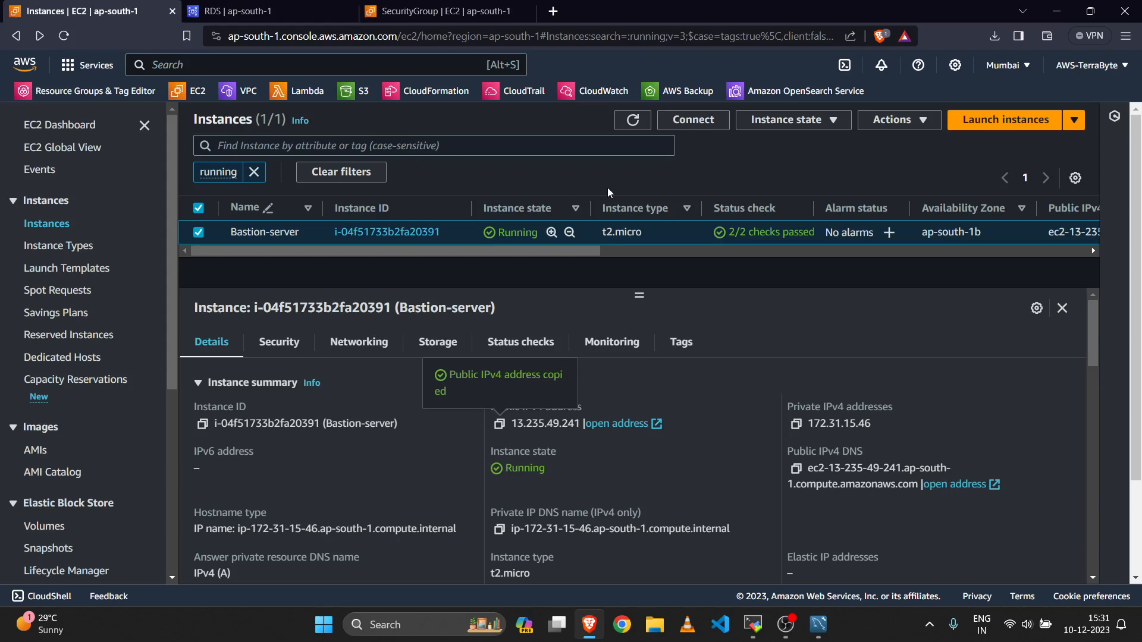